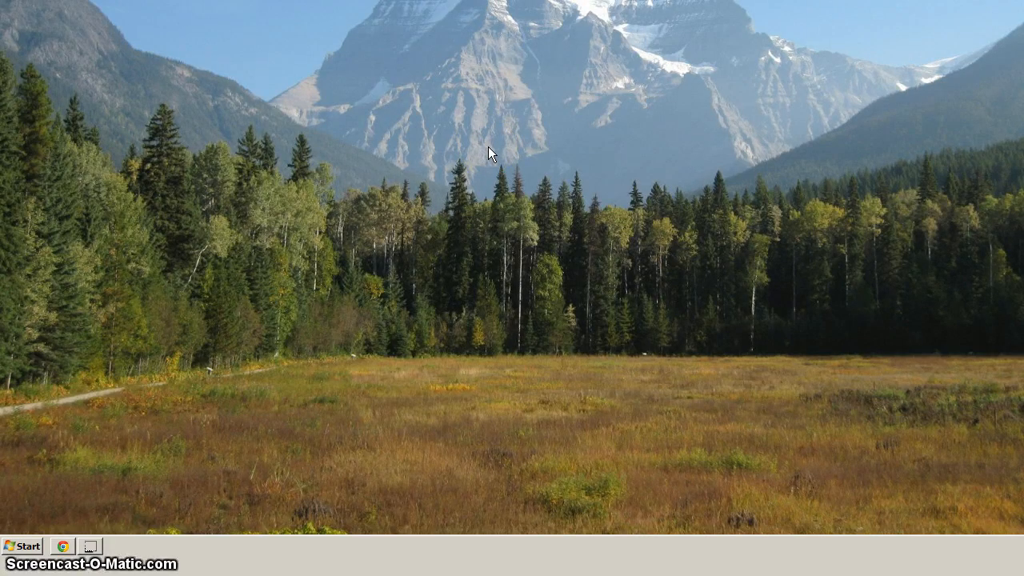
Step: Browse Windows Explorer to the row folder on drive C
left_click(528, 243)
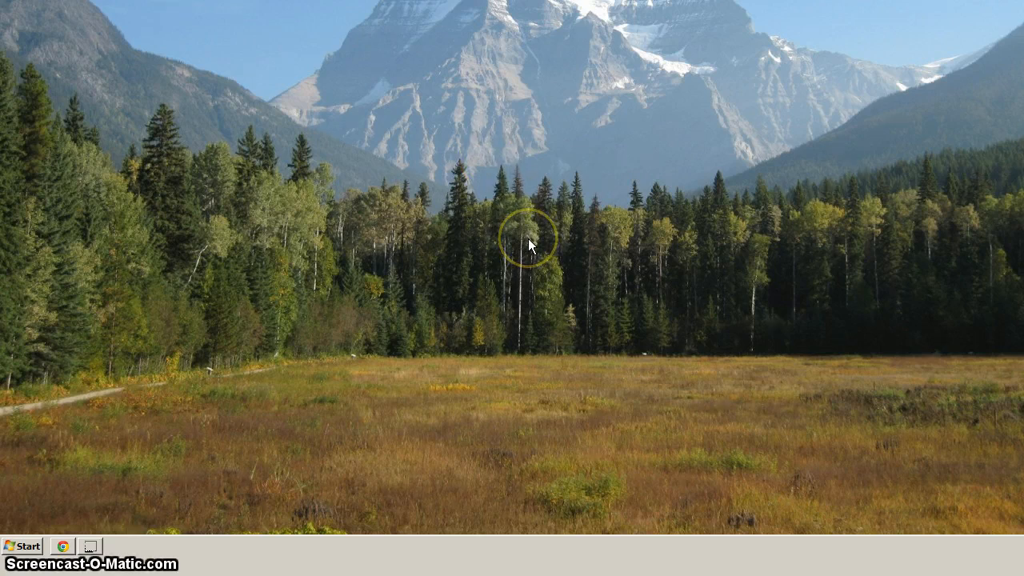
mouse_move(483, 279)
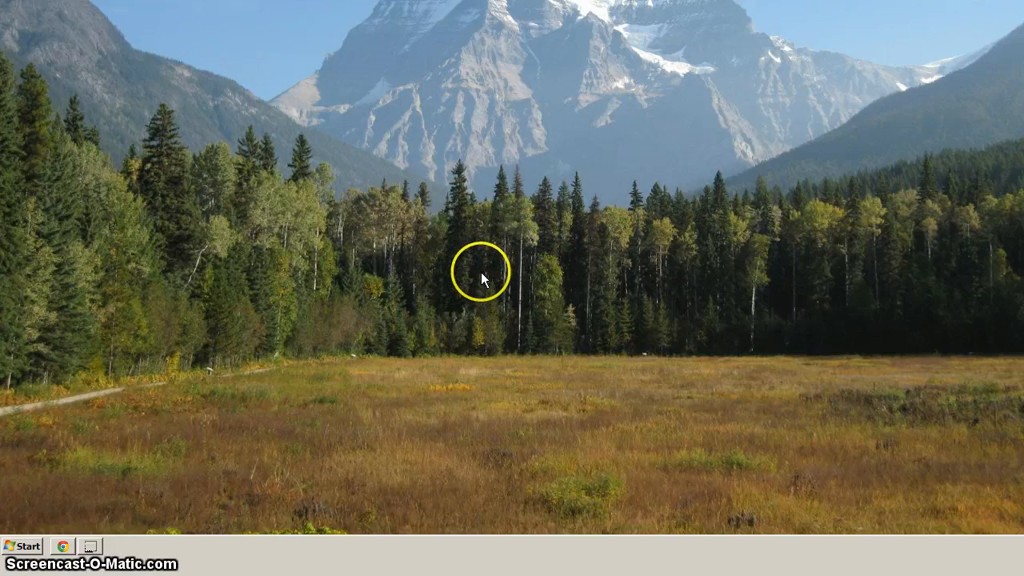
mouse_move(247, 291)
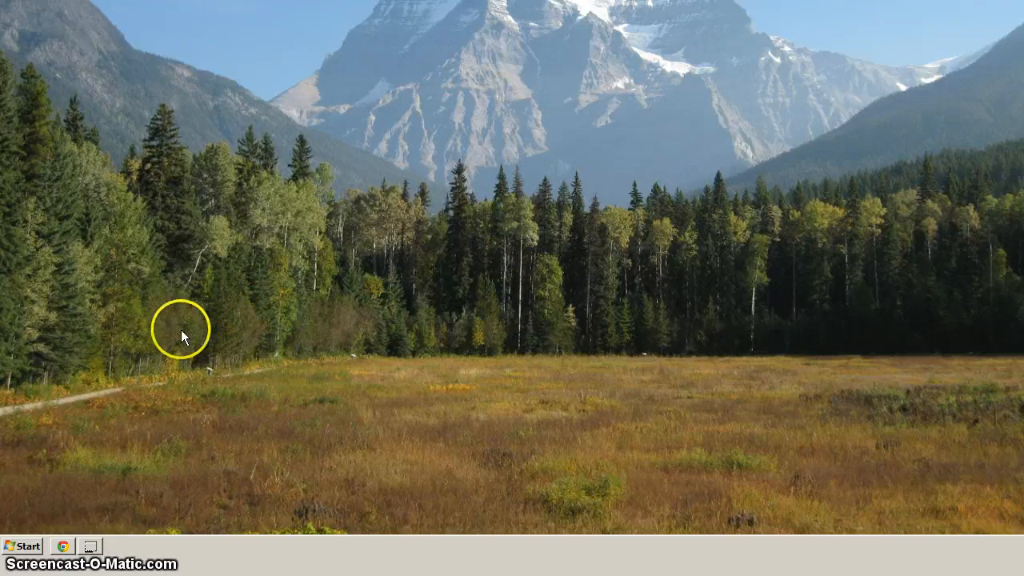
left_click(116, 545)
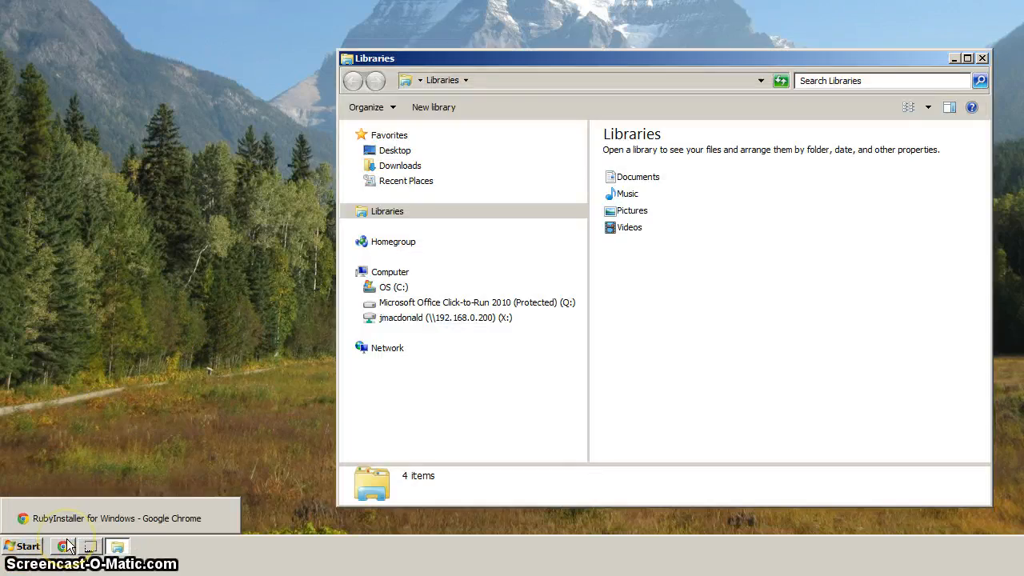
left_click(393, 286)
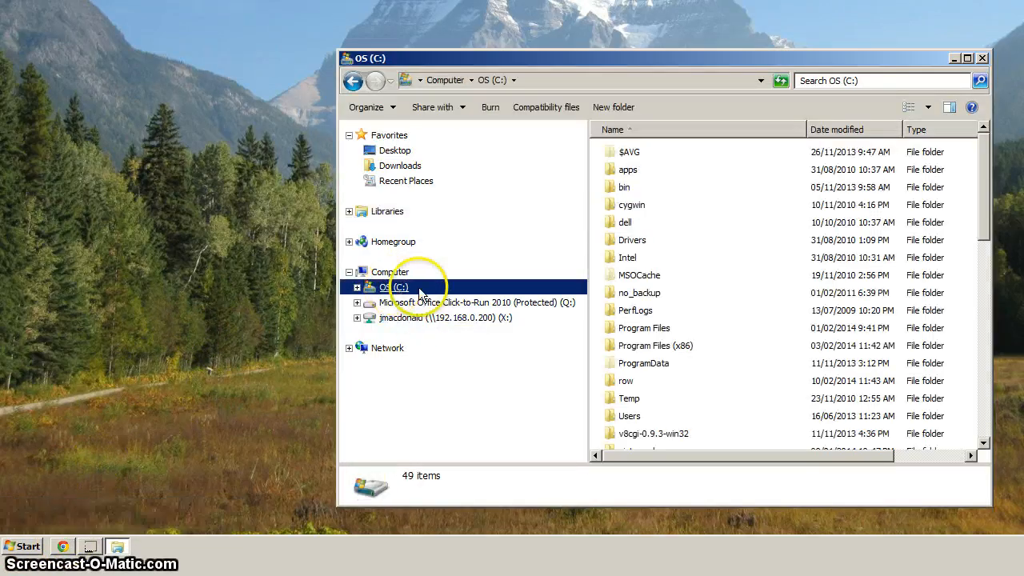
double_click(625, 381)
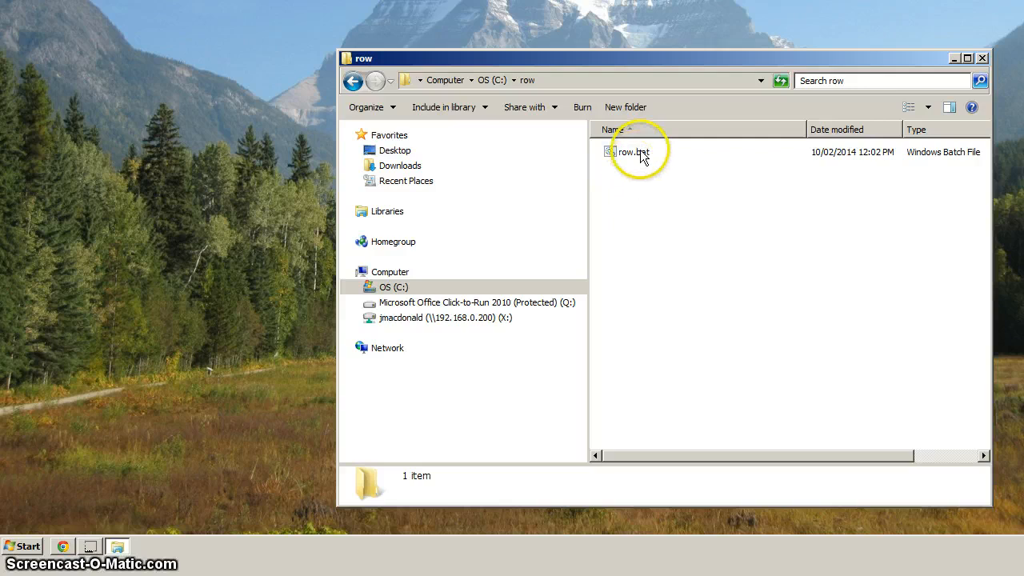
Step: Send row.bat to the desktop as a shortcut
right_click(632, 152)
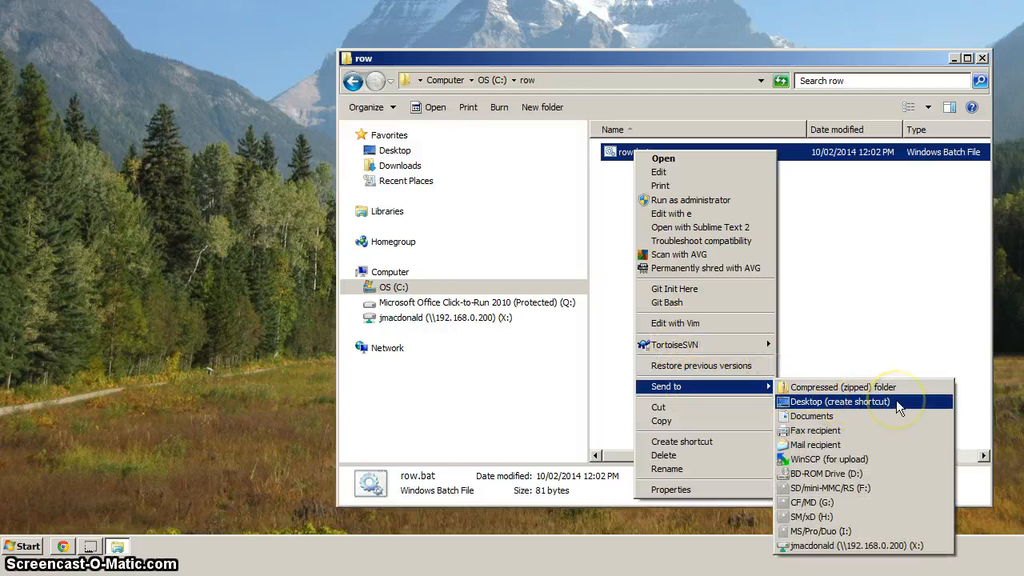
left_click(838, 400)
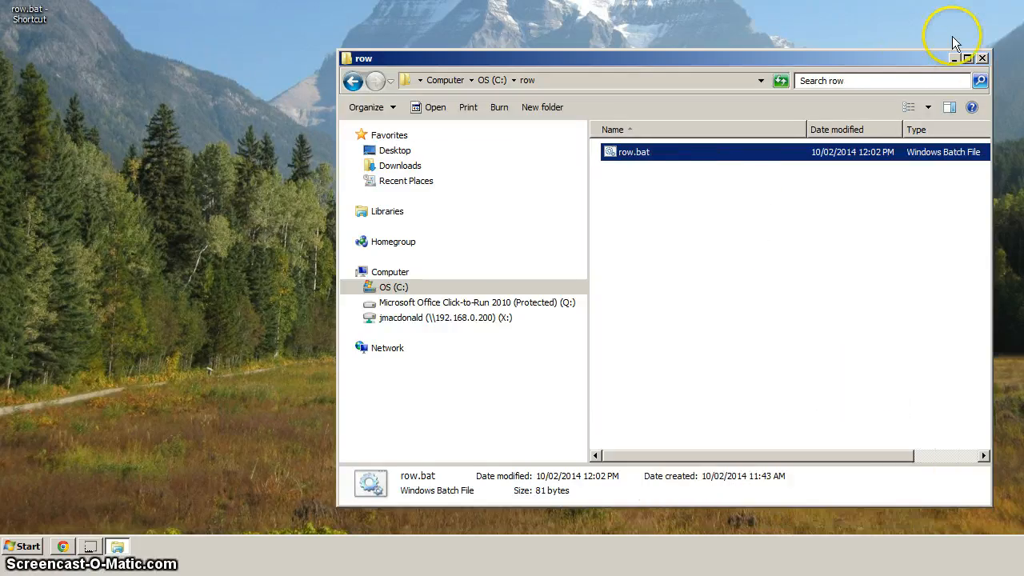
Step: Close Explorer and launch the desktop row.bat shortcut to get an administrator prompt at c:\row
left_click(982, 58)
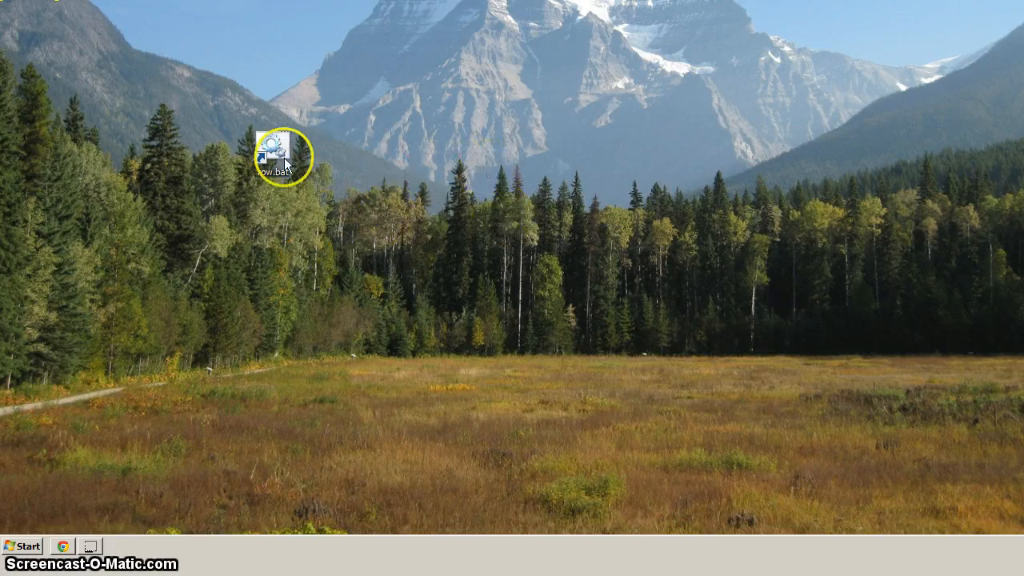
double_click(270, 157)
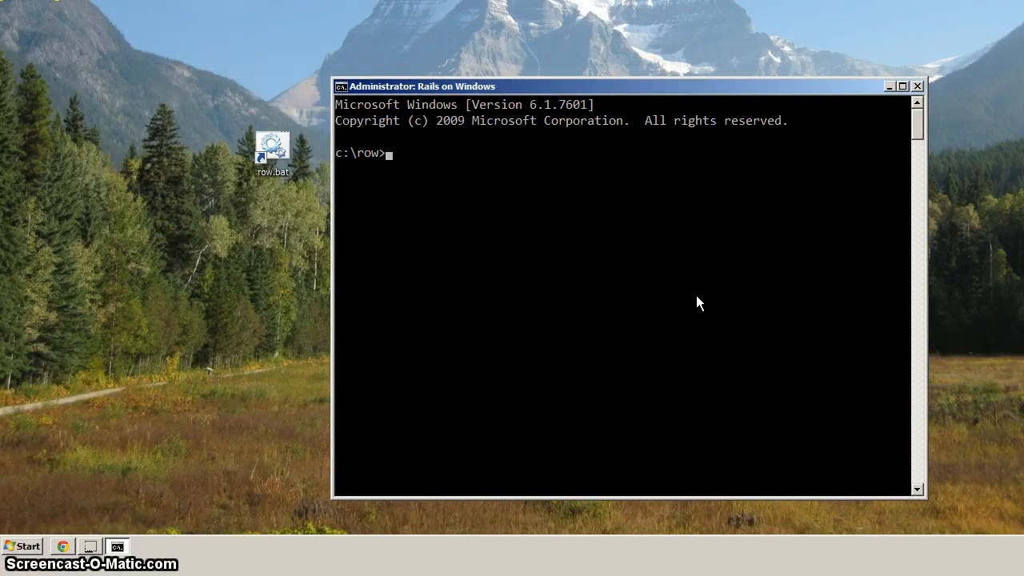
mouse_move(876, 115)
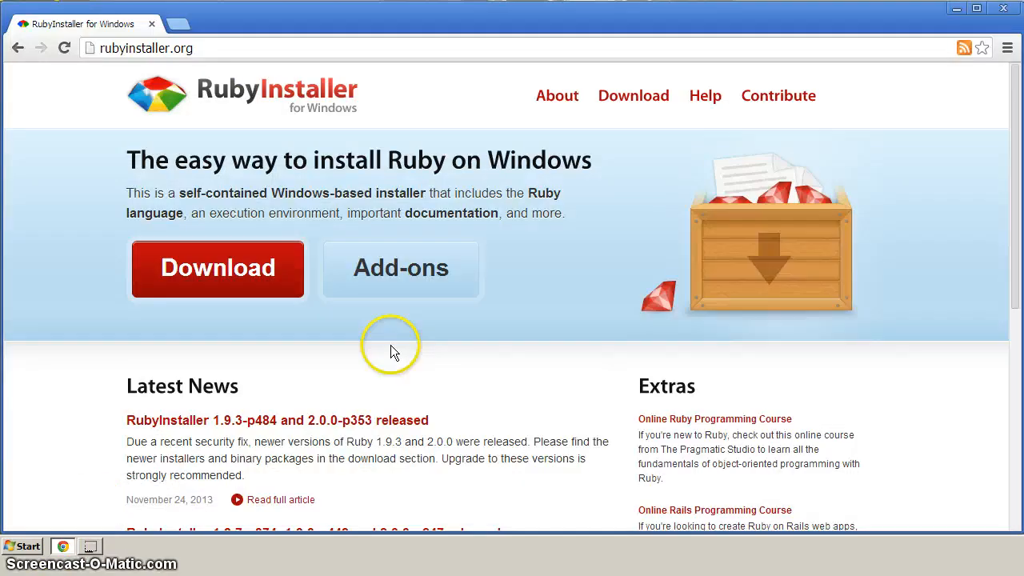
mouse_move(224, 131)
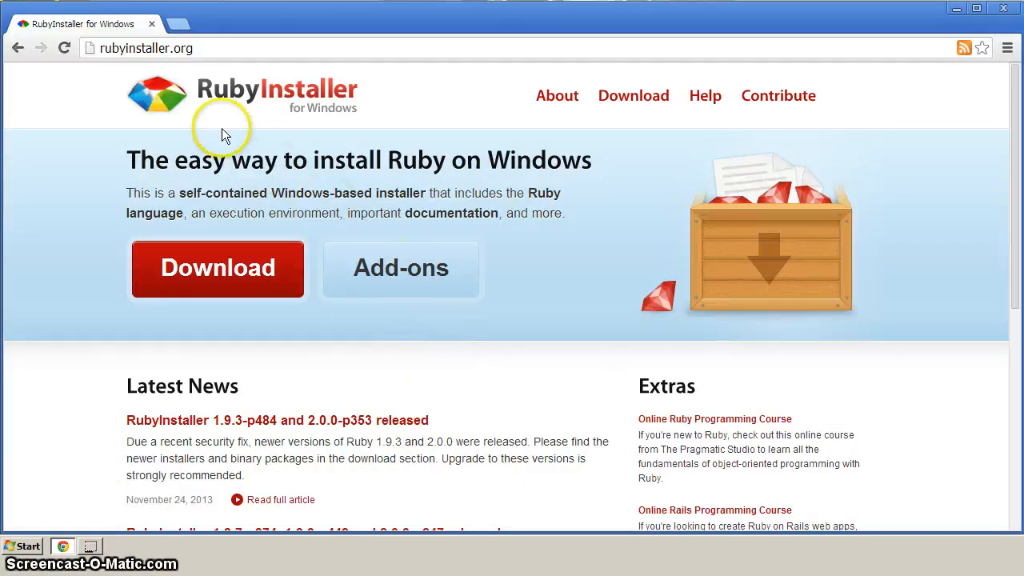
Step: Switch to Chrome showing the rubyinstaller.org home page
left_click(147, 48)
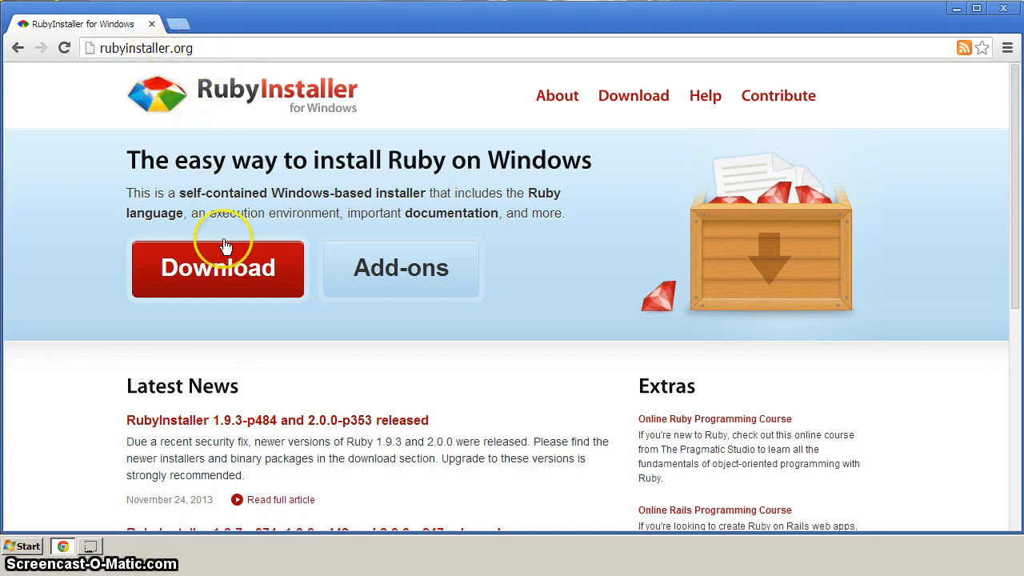
Step: Start downloading the 32-bit Ruby 2.0.0-p353 installer from the Downloads page
left_click(217, 268)
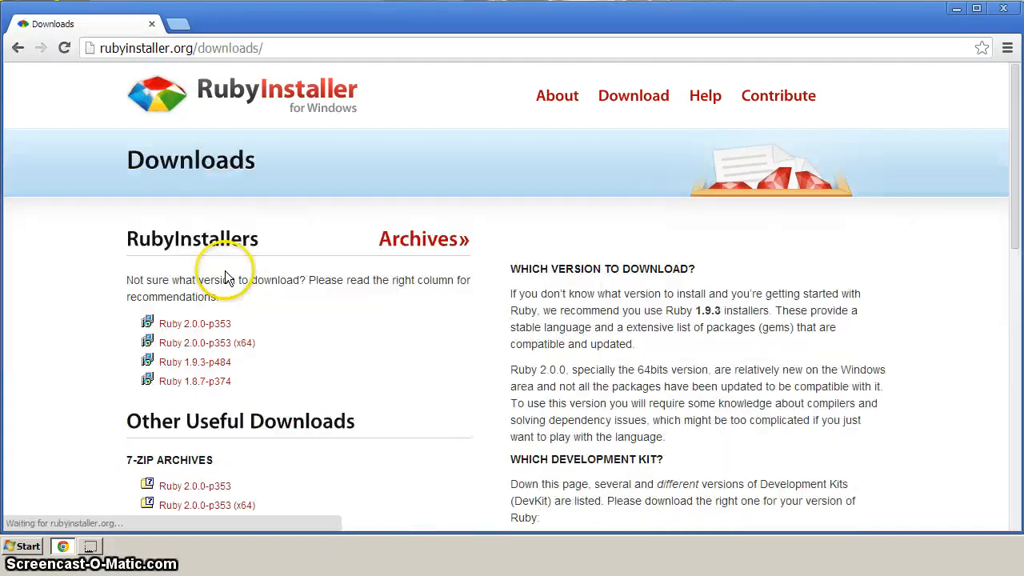
scroll("down", 3)
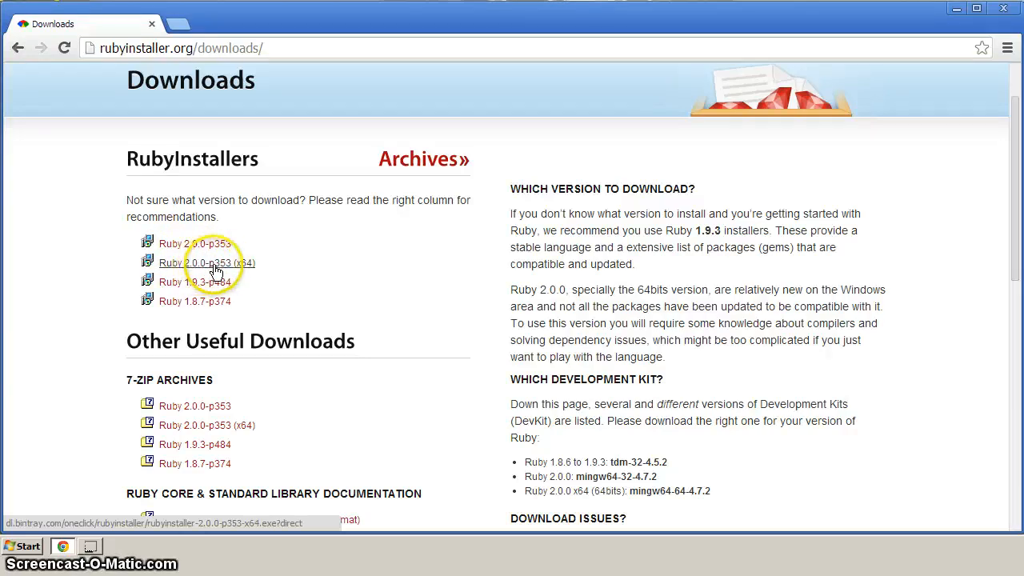
mouse_move(205, 243)
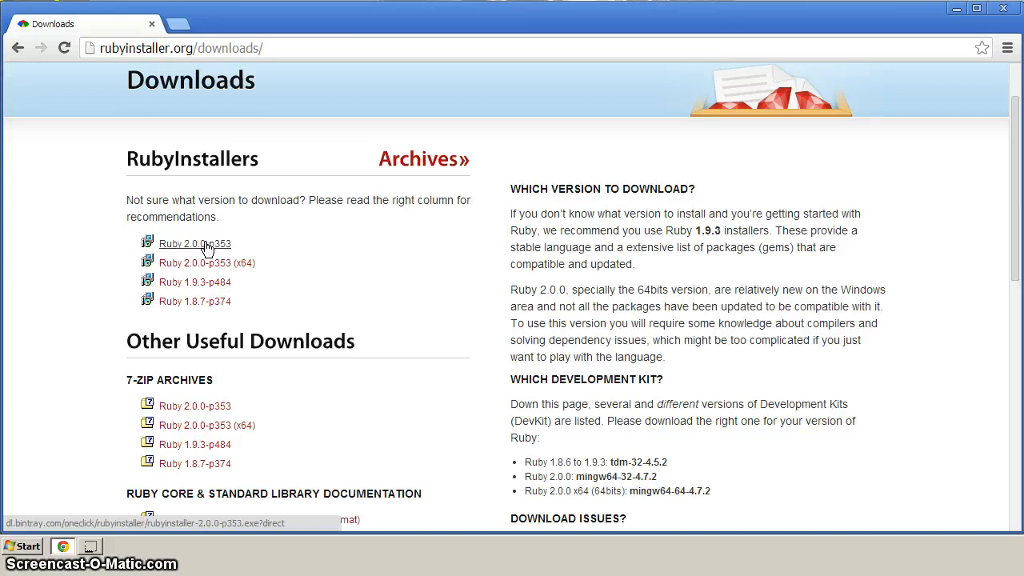
left_click(195, 244)
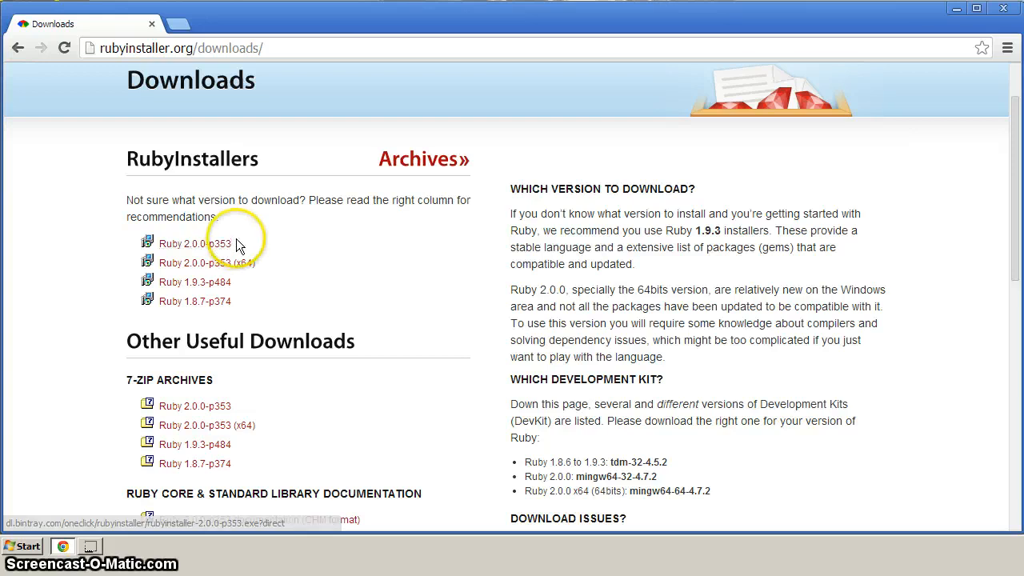
left_click(195, 243)
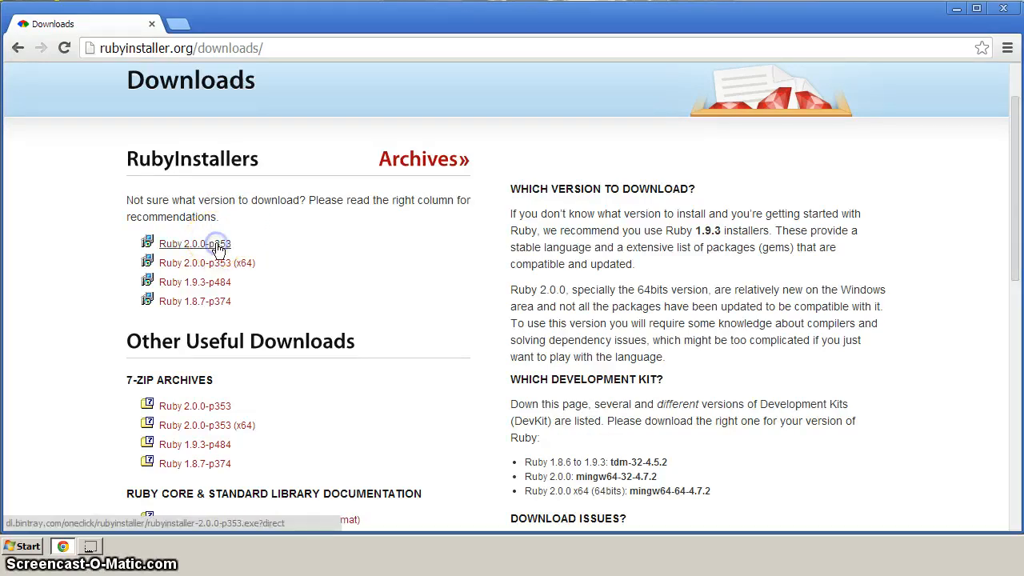
left_click(195, 243)
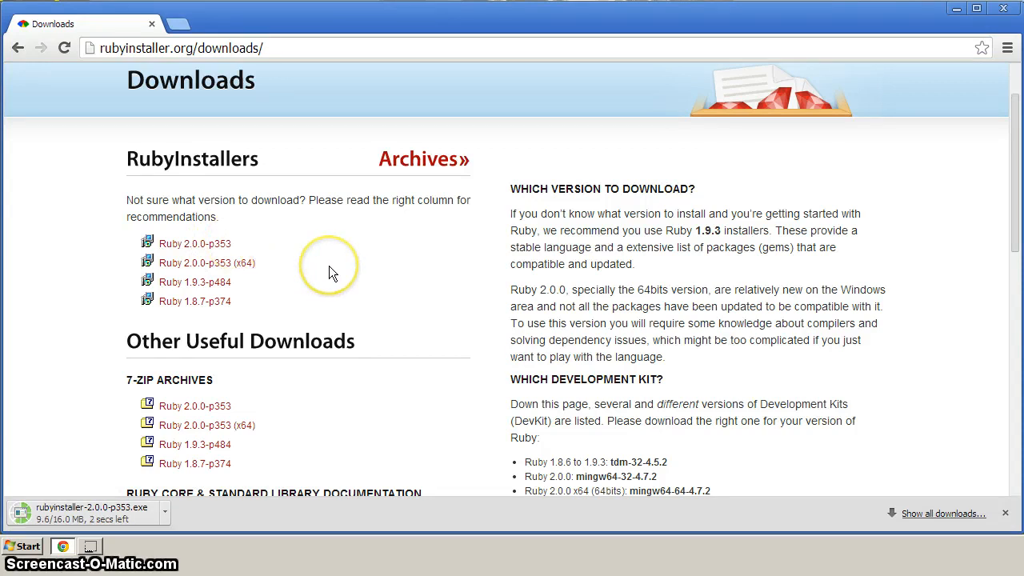
Step: Start downloading DevKit-mingw64-32-4.7.2 for Ruby 2.0 (32-bit) from the Development Kit section
scroll("down", 3)
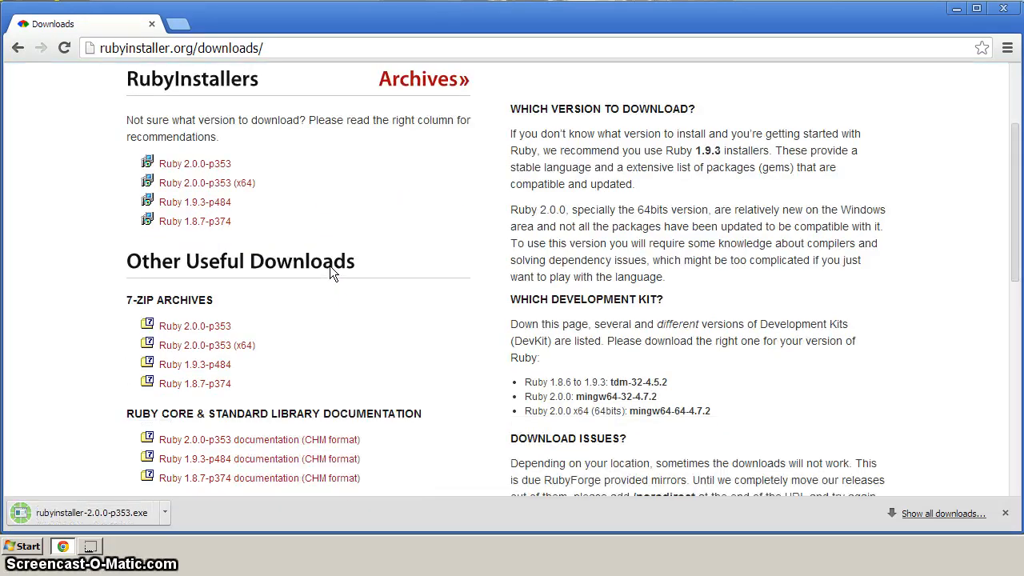
scroll("down", 3)
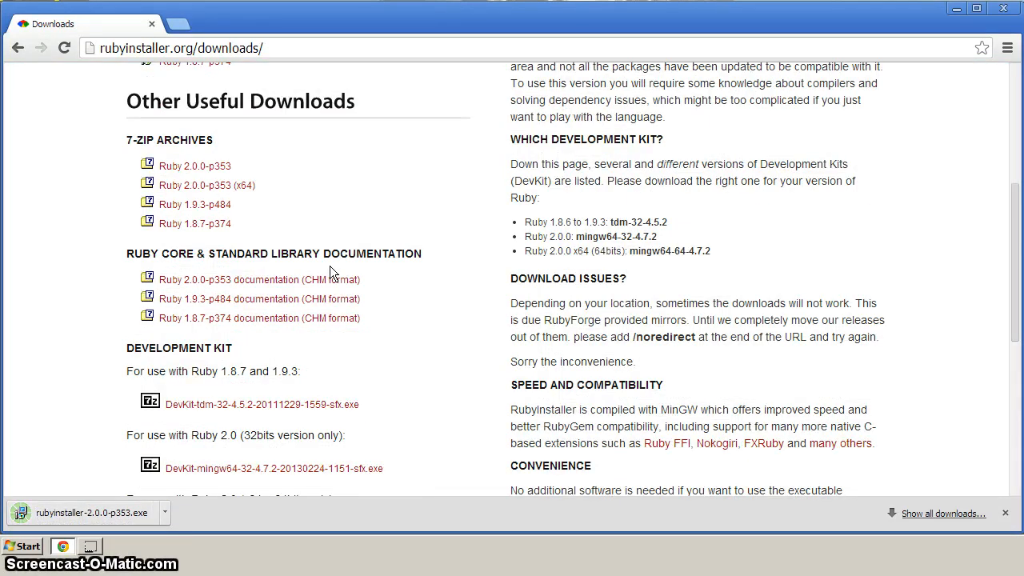
scroll("down", 3)
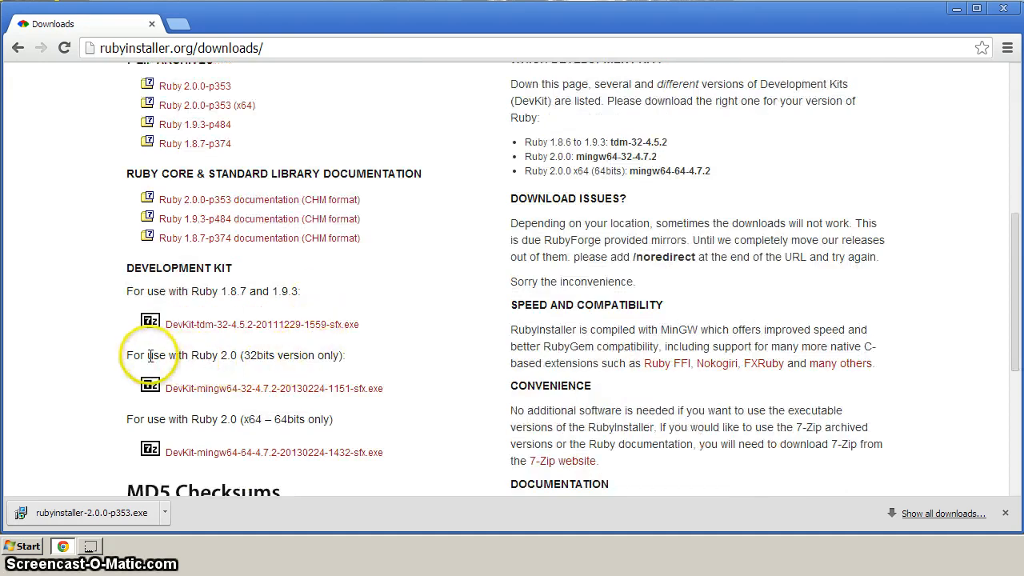
left_click_drag(147, 355, 253, 355)
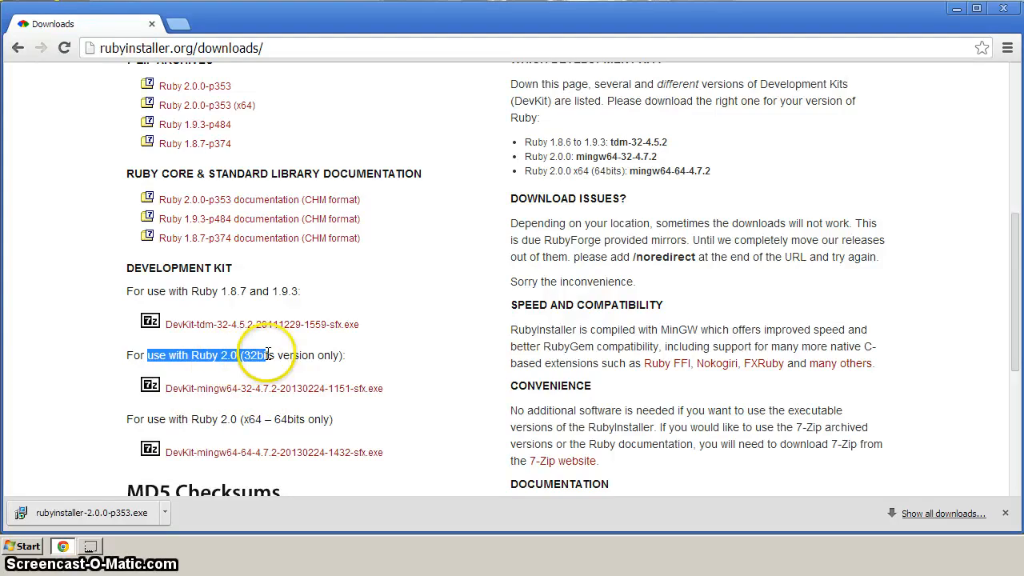
left_click(273, 389)
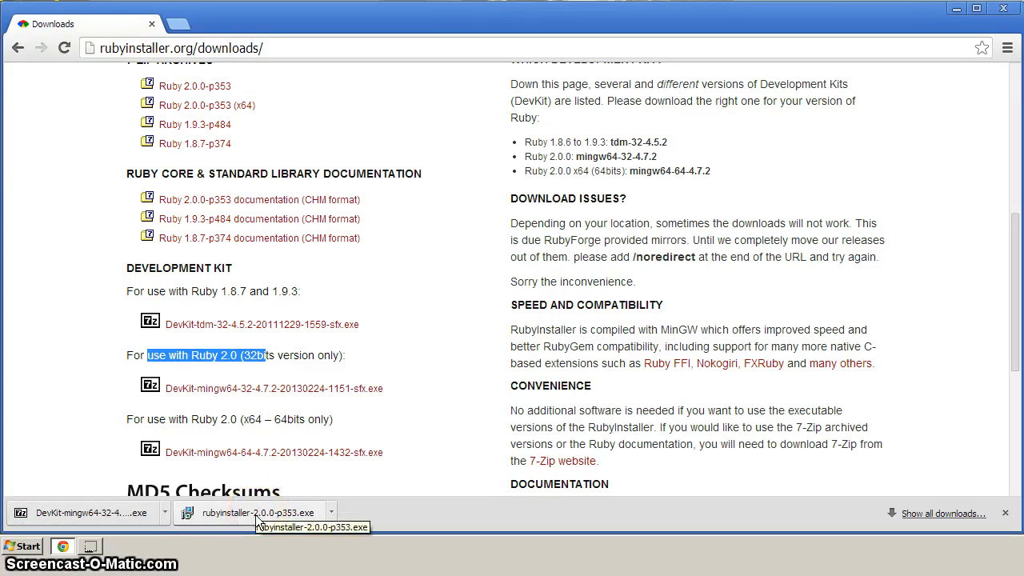
Step: Run the downloaded Ruby 2.0.0-p353 installer and accept English as setup language
left_click(256, 512)
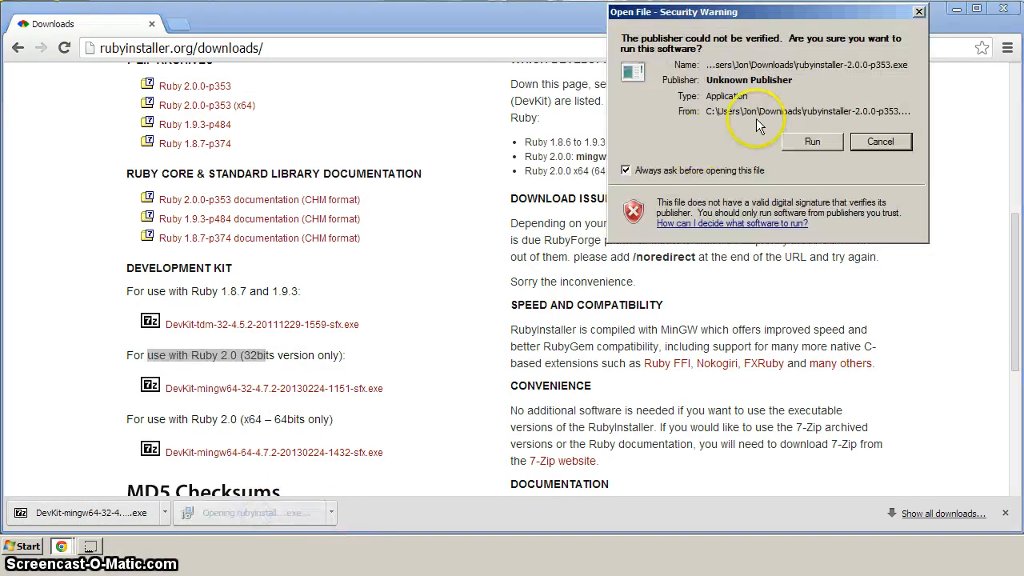
left_click(813, 141)
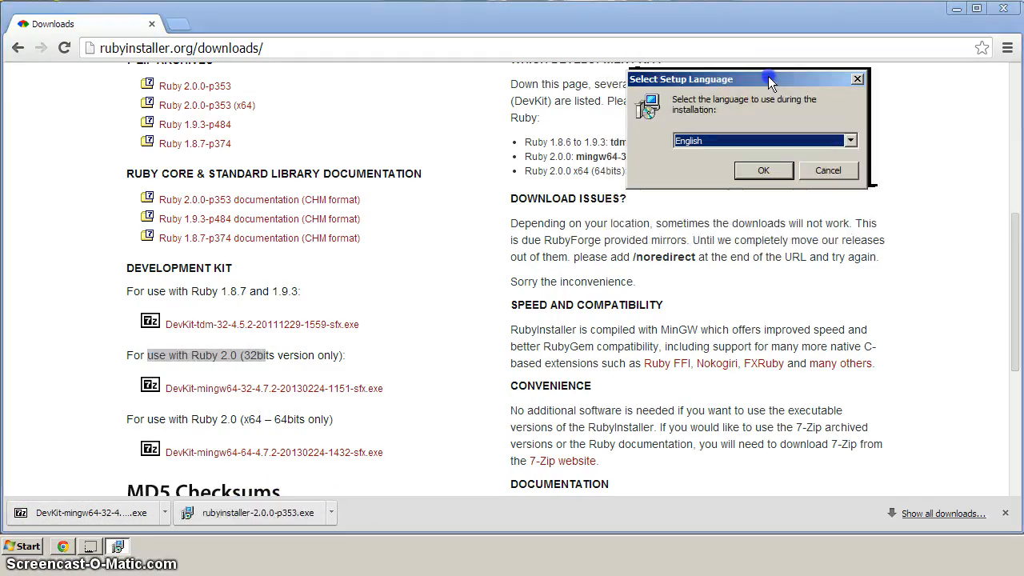
left_click(761, 170)
type("C:\\row\\Ruby200")
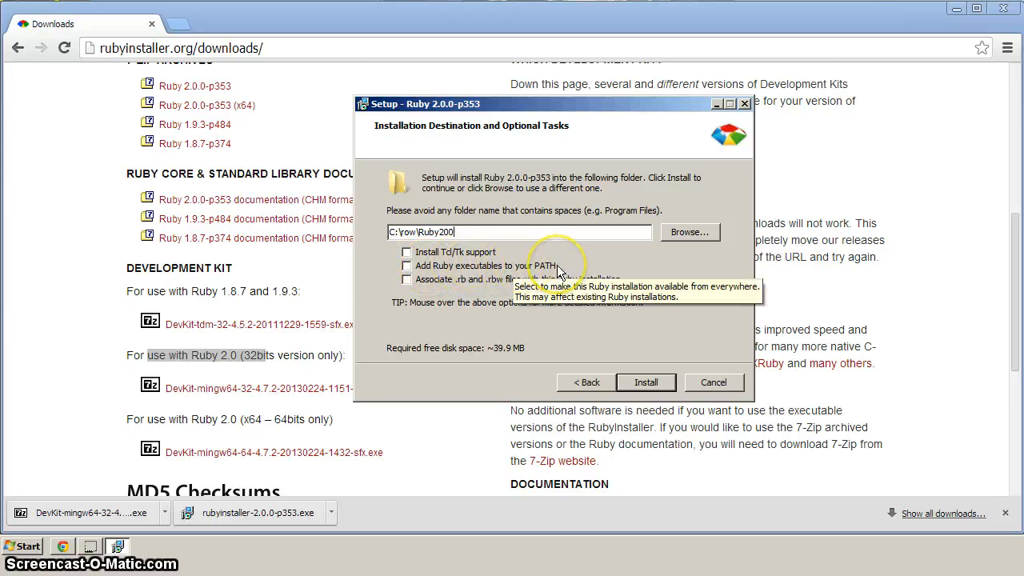
mouse_move(560, 265)
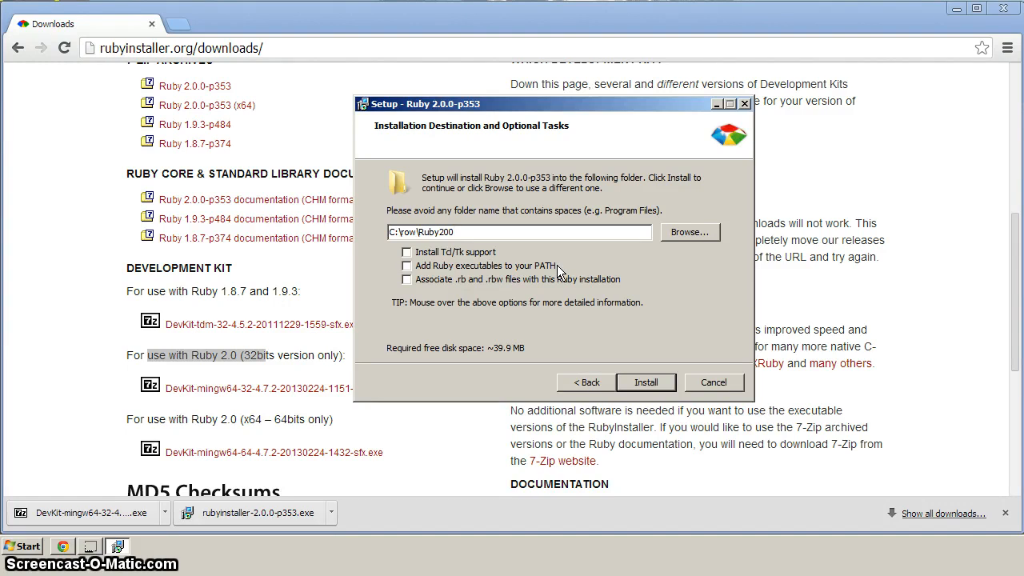
Step: Install Ruby into C:\row\Ruby200 and finish the setup wizard
left_click(407, 266)
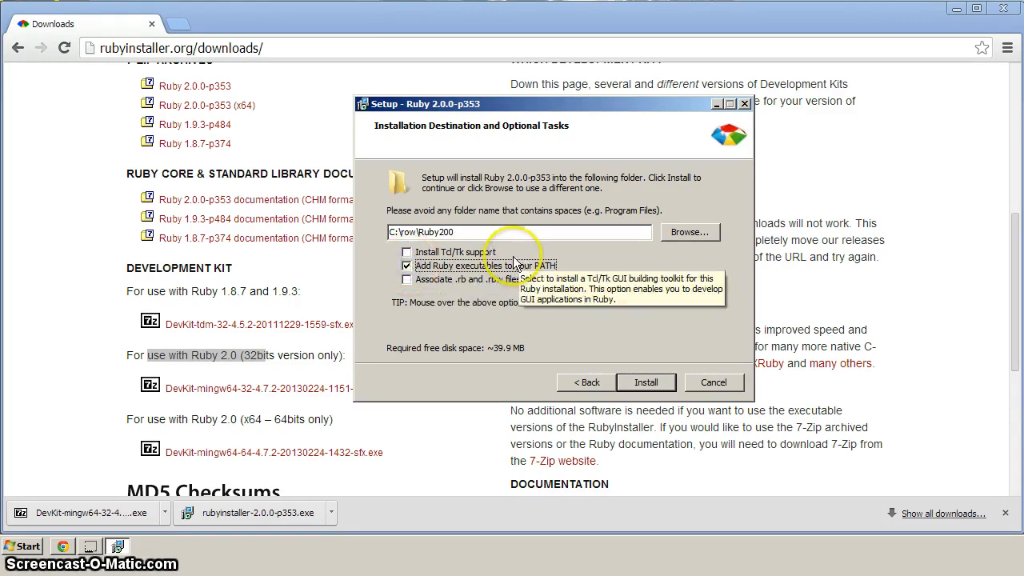
mouse_move(392, 236)
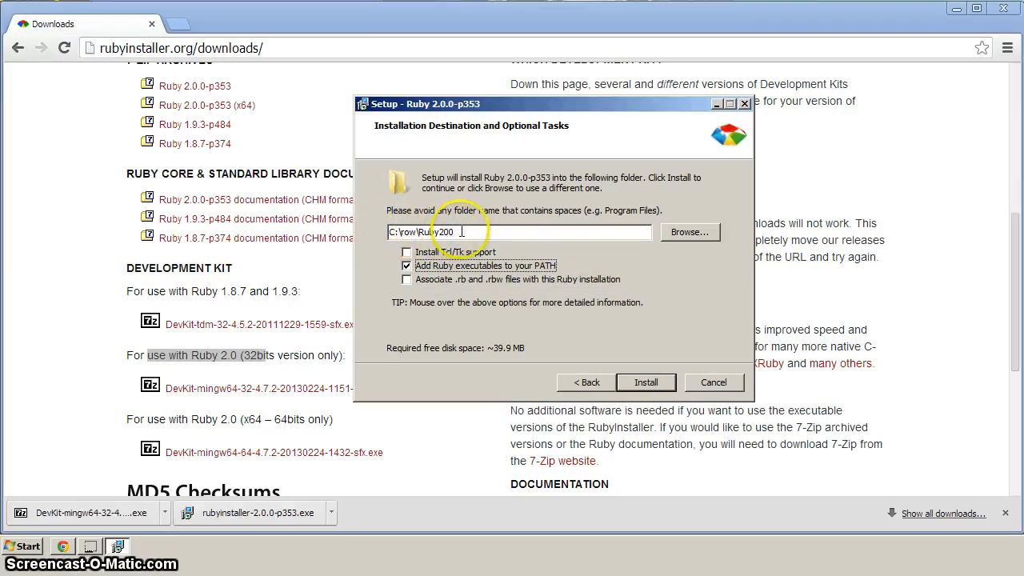
left_click(646, 381)
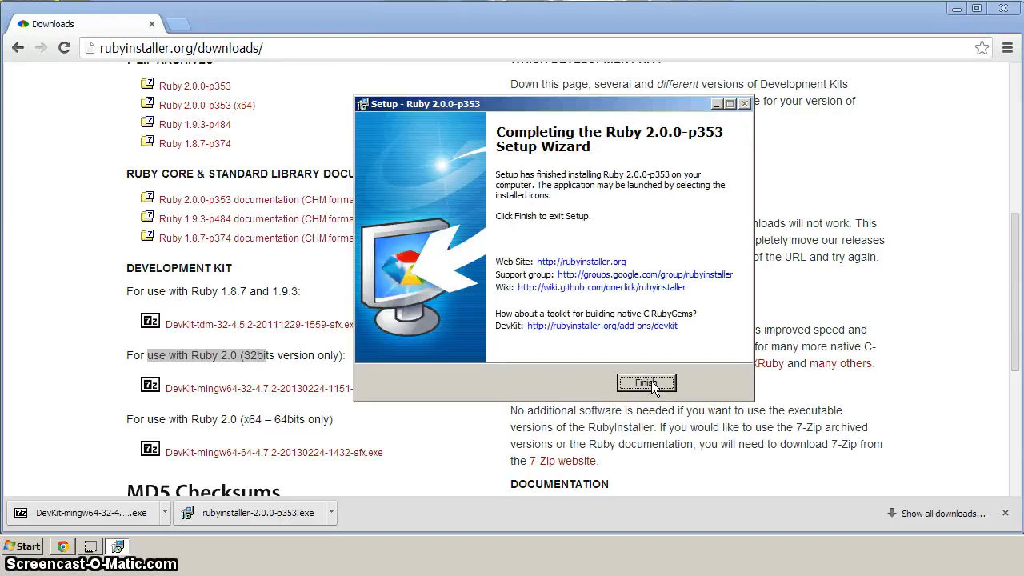
left_click(646, 382)
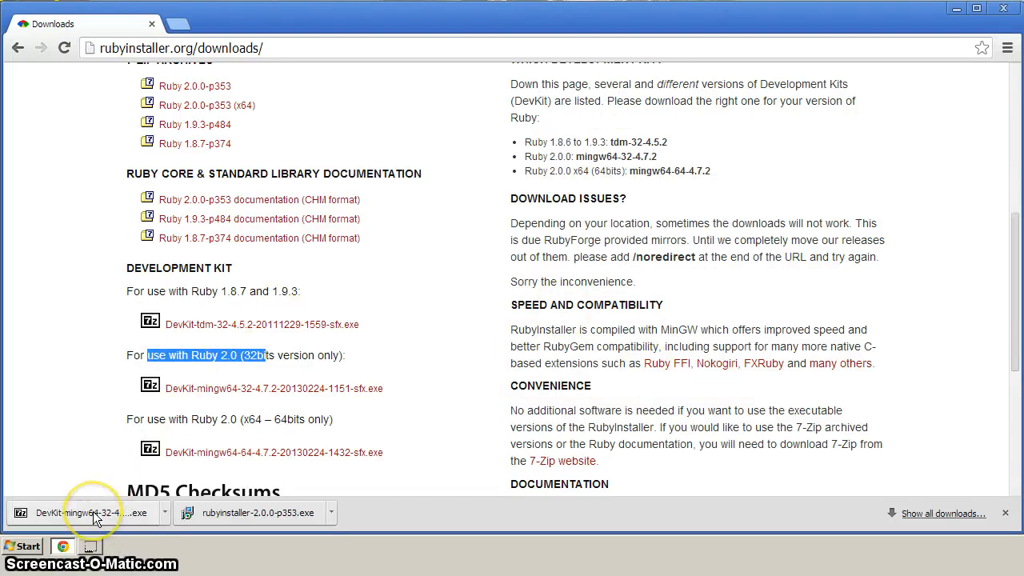
mouse_move(84, 511)
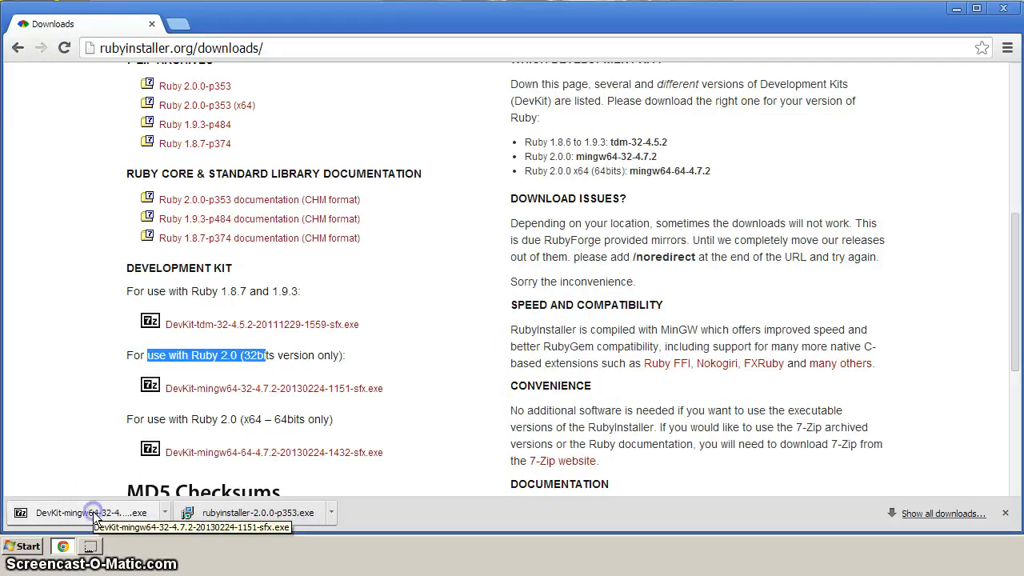
Step: Run the DevKit self-extractor and extract it into C:\row\Ruby200\devkit
left_click(88, 512)
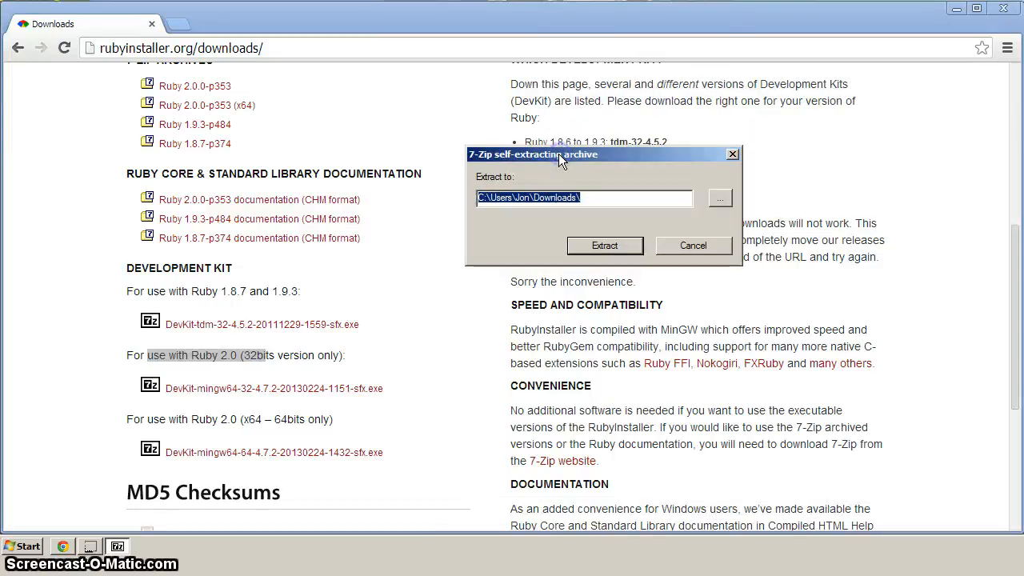
mouse_move(595, 192)
type("C:\\")
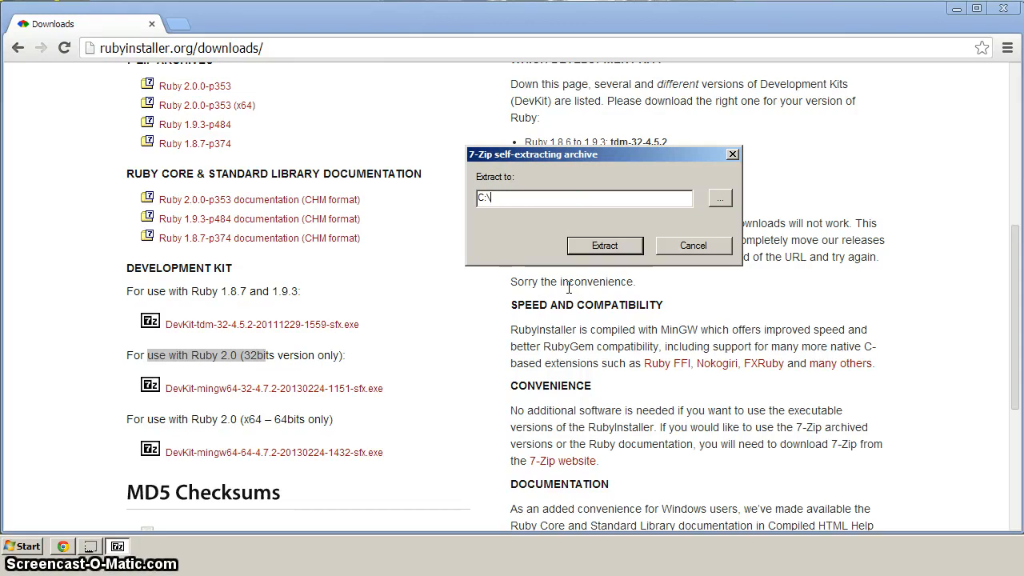
type("row")
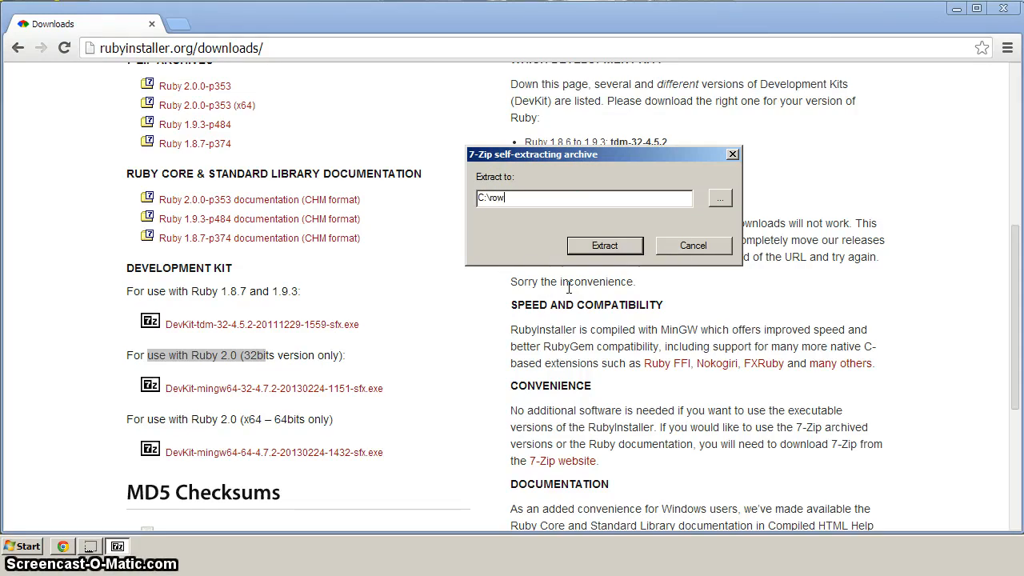
type("\\")
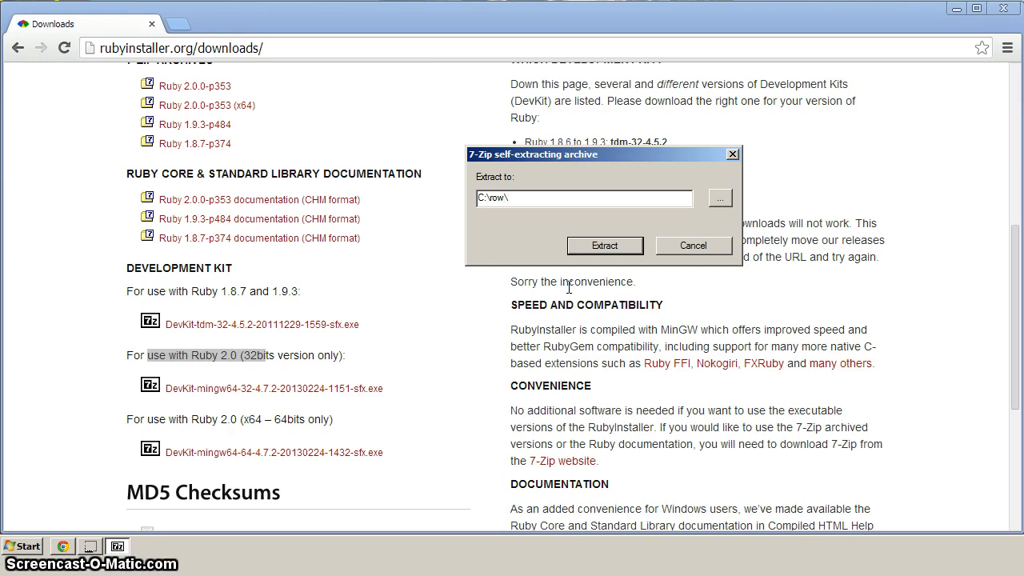
type("Ruby")
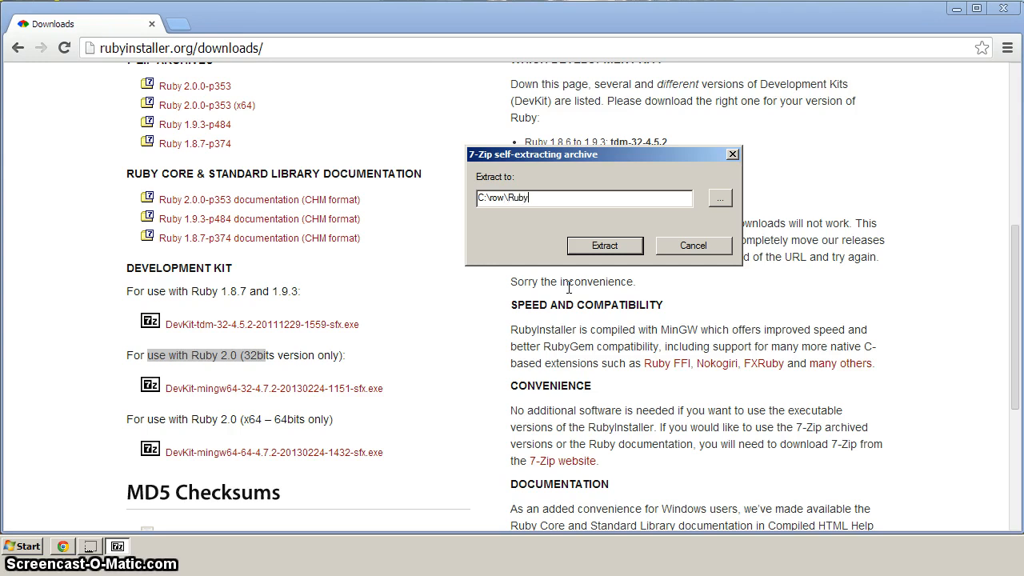
type("200\\")
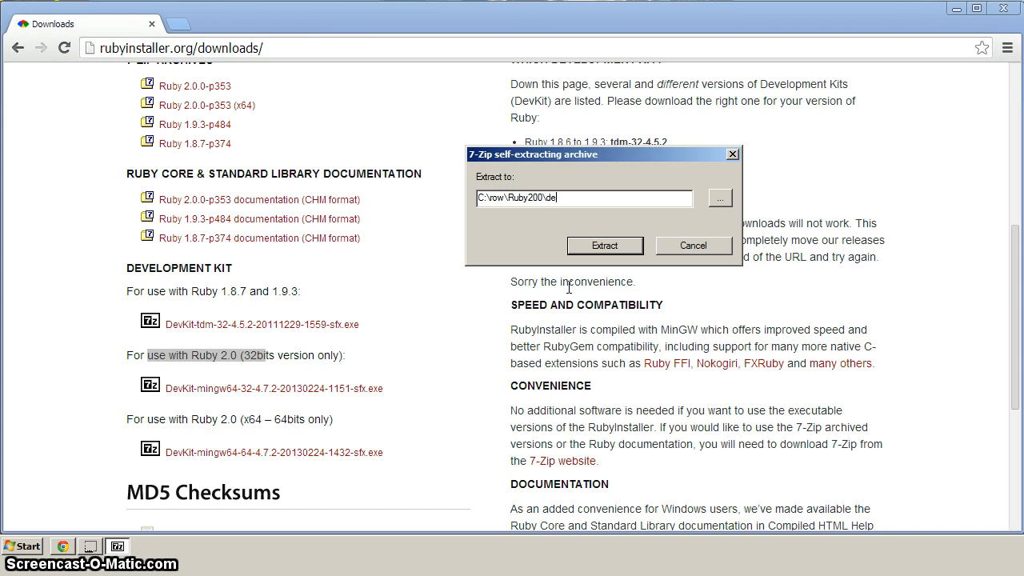
type("devkit")
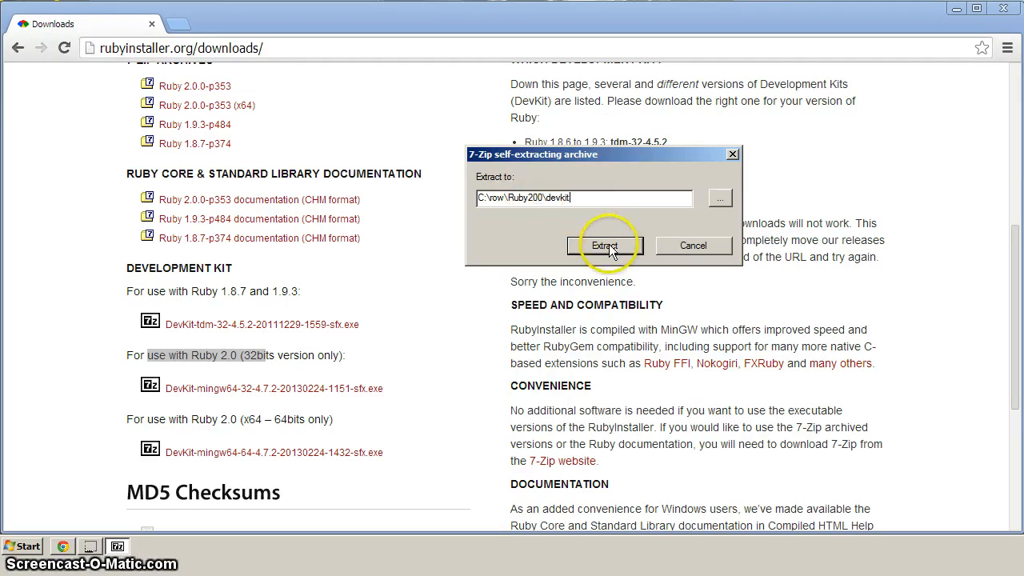
left_click(604, 246)
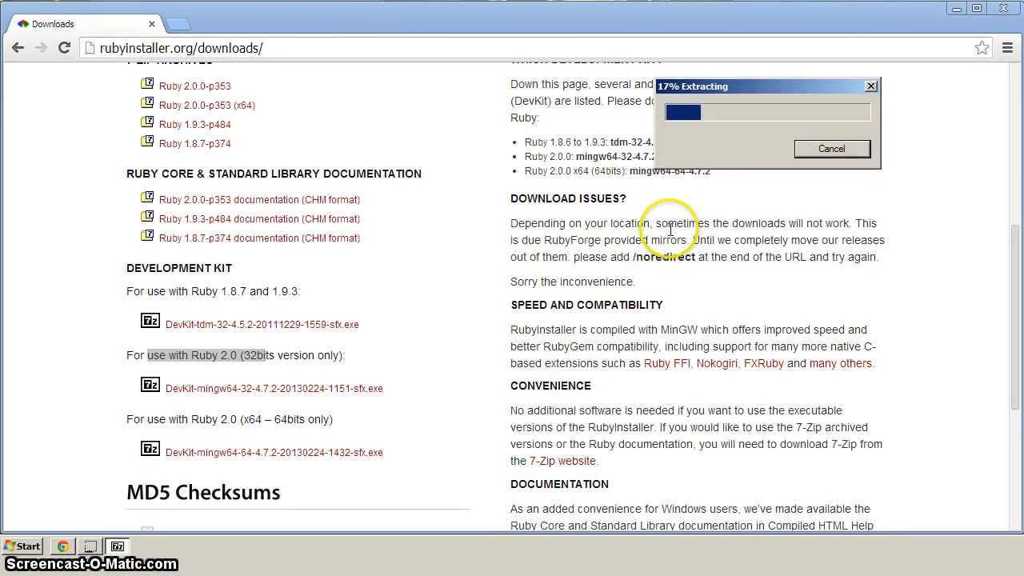
mouse_move(952, 16)
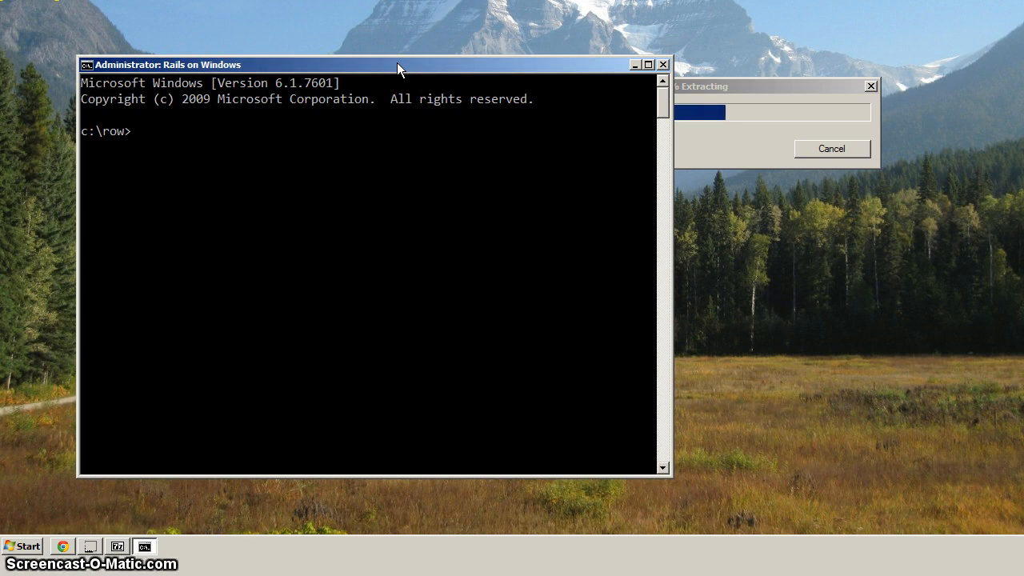
Step: Run ruby -v (not recognized), then open row.bat in Notepad
type("ru")
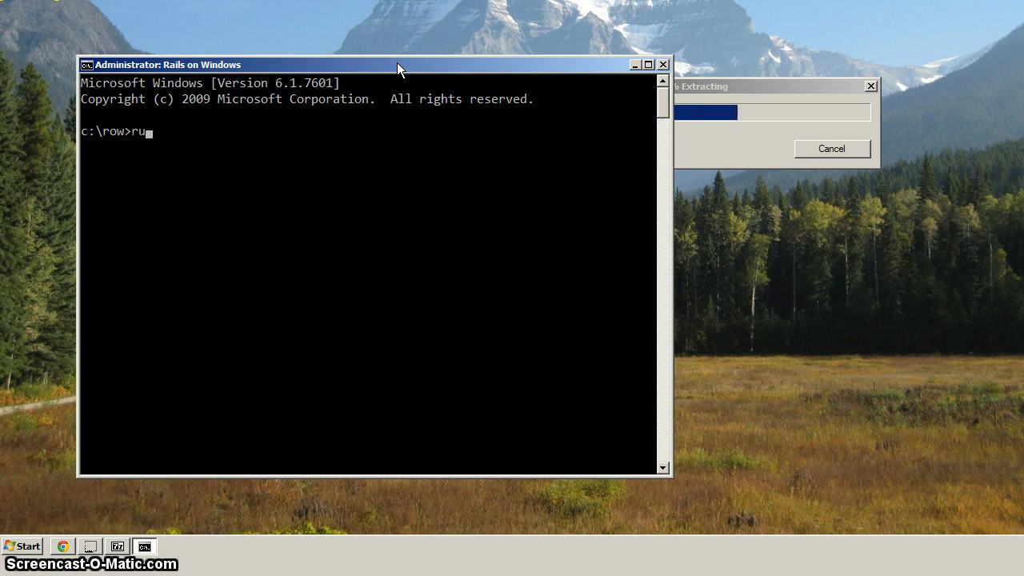
type("by -v")
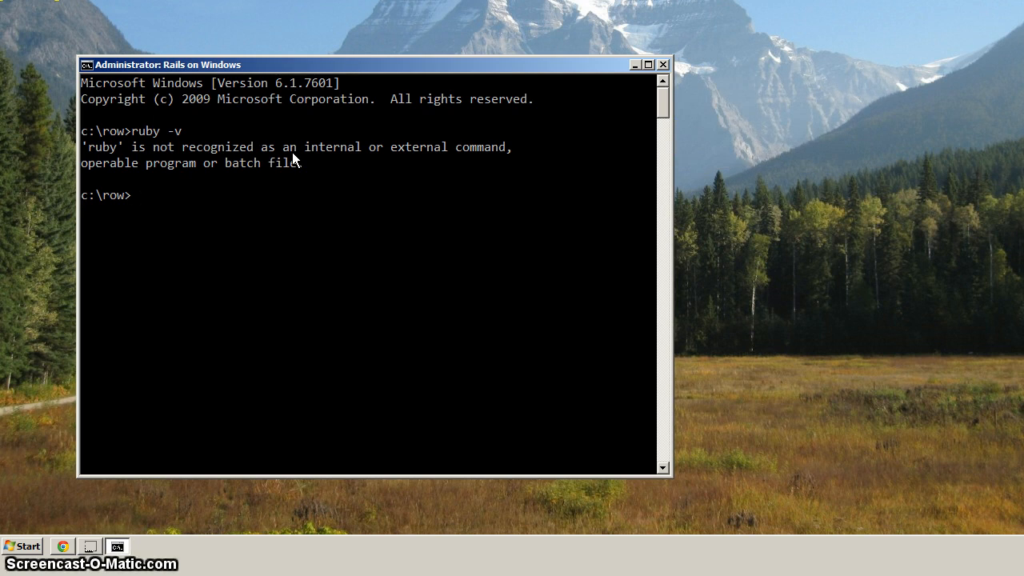
type("notepad row")
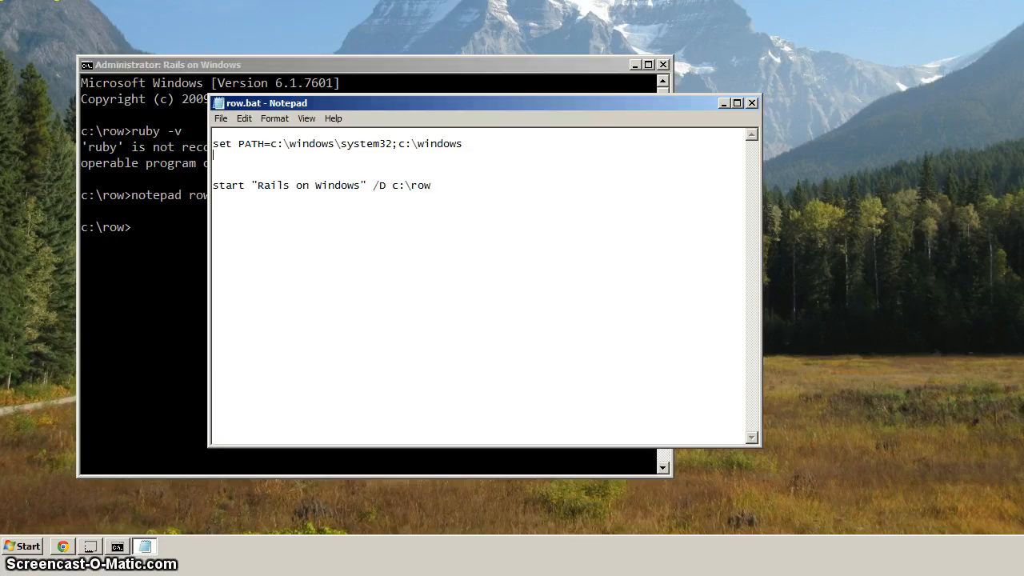
Step: Add the line set PATH=%PATH%;c:\row\Ruby200\bin to row.bat
type("set")
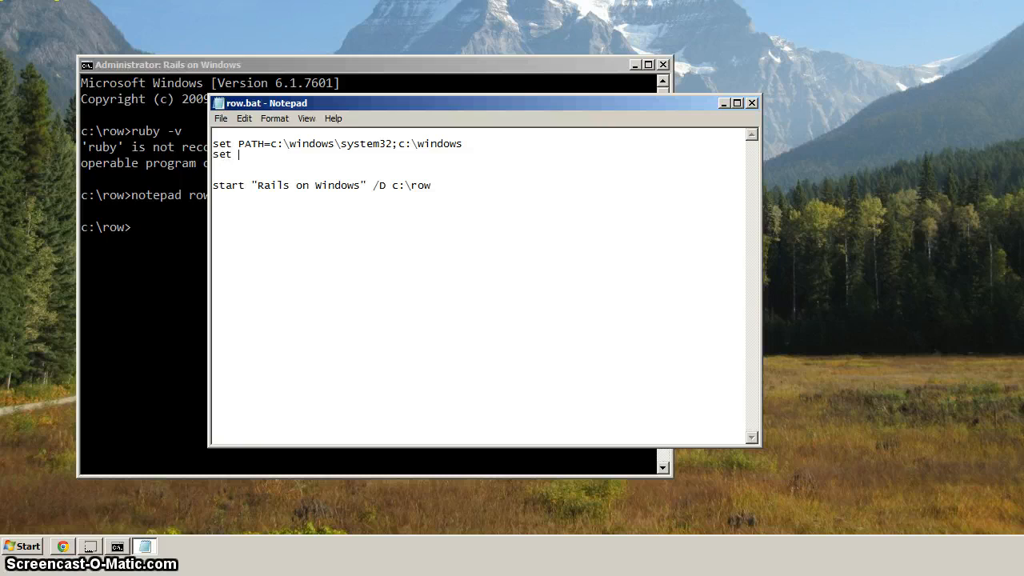
type("PATH=")
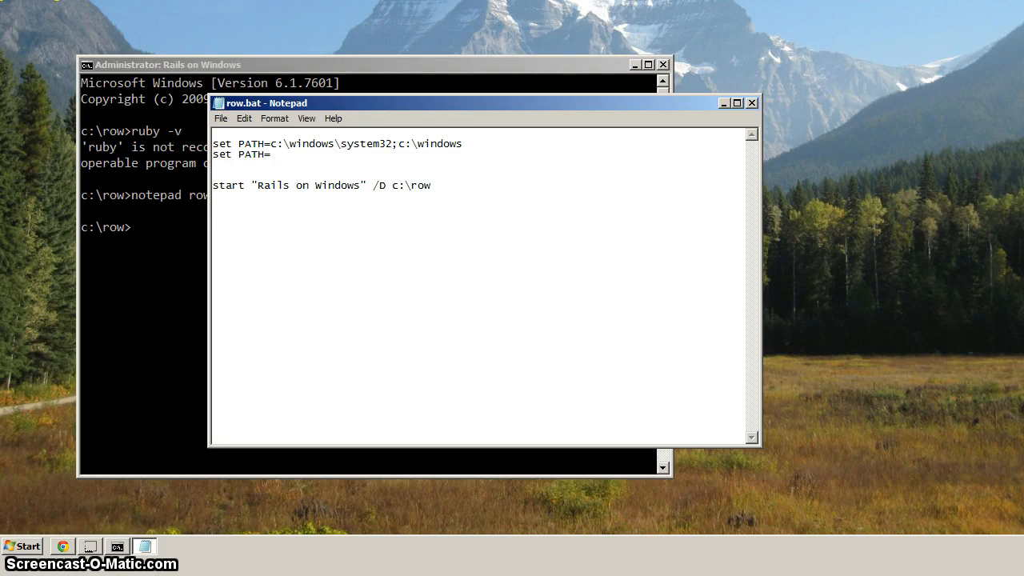
type("%")
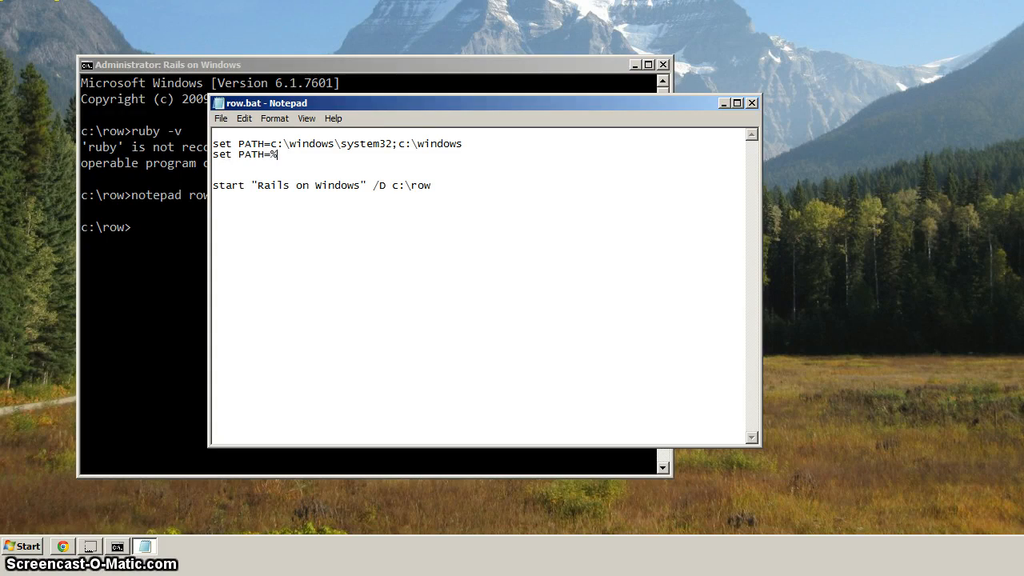
type("PATH%")
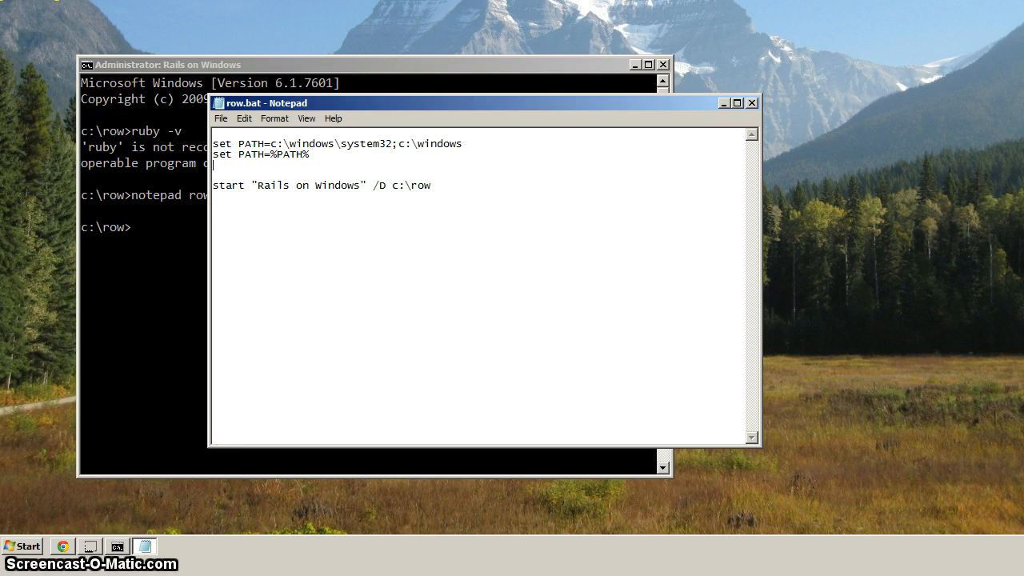
type(";")
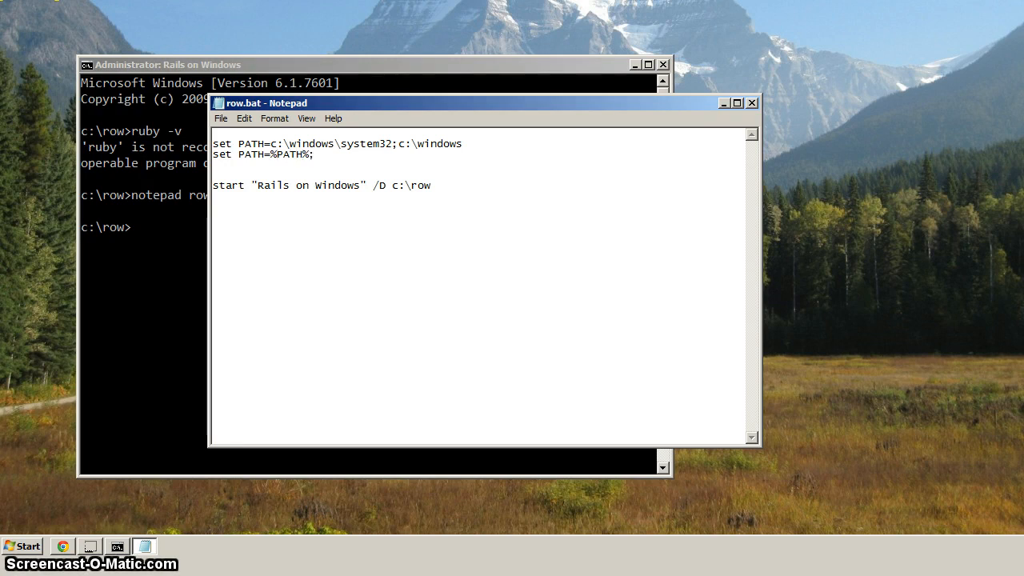
type("c:\\")
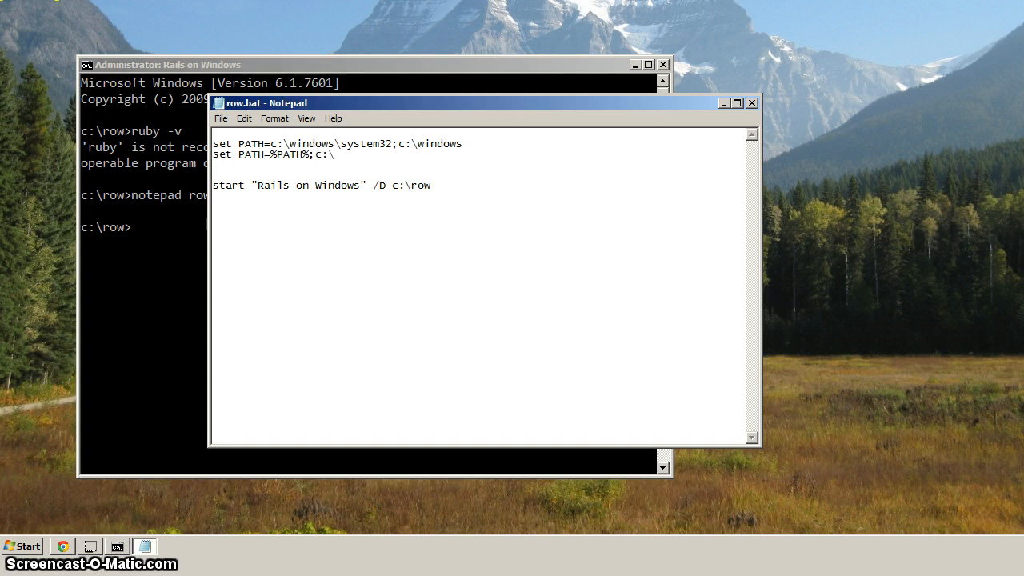
type("\\r")
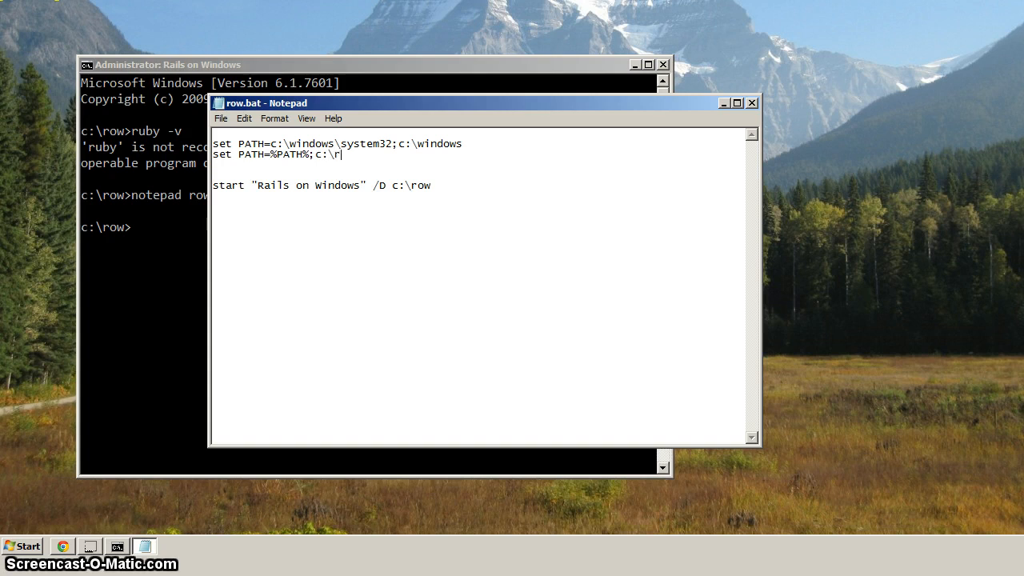
type("ow\\")
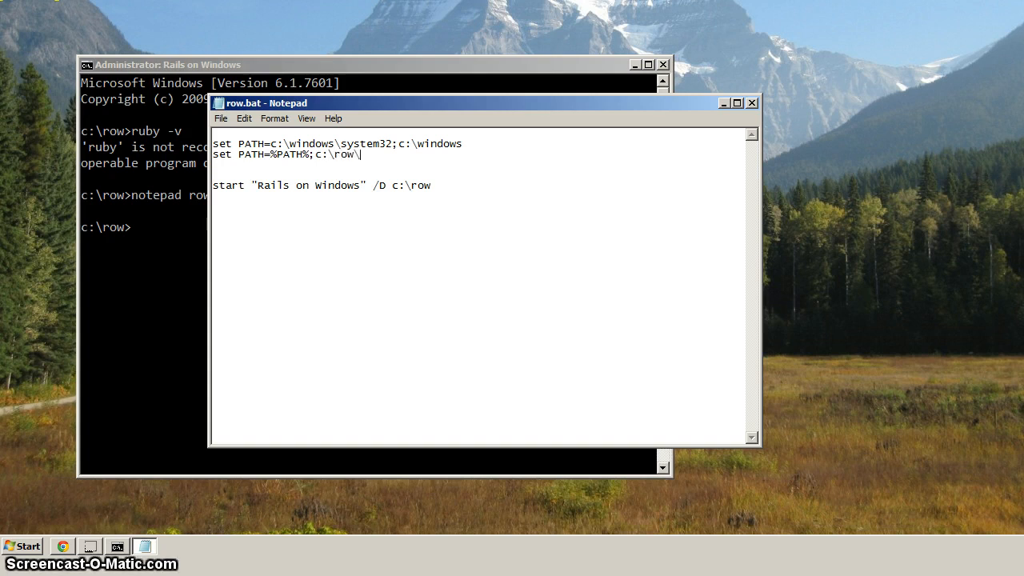
type("Ruby2")
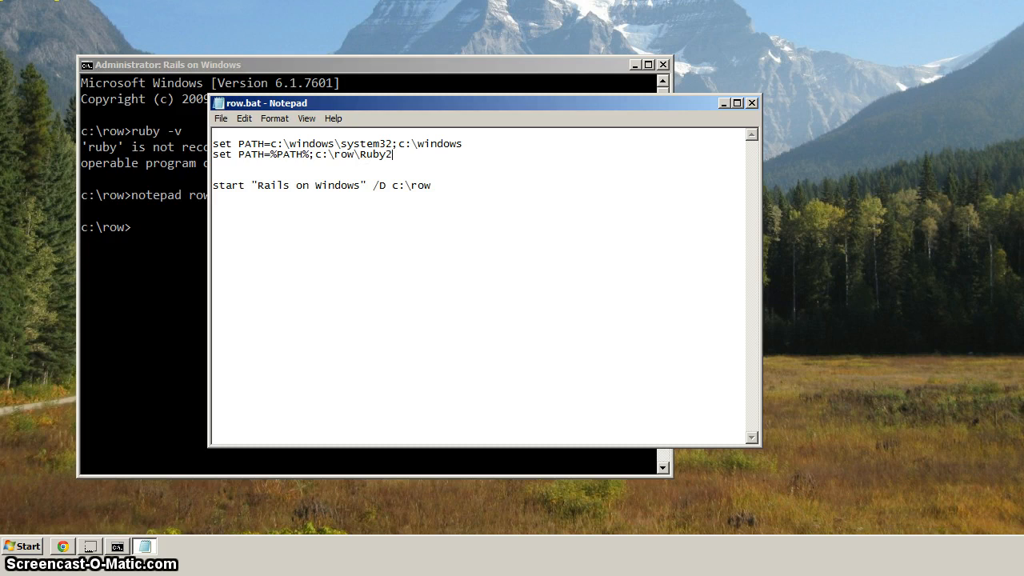
type("00")
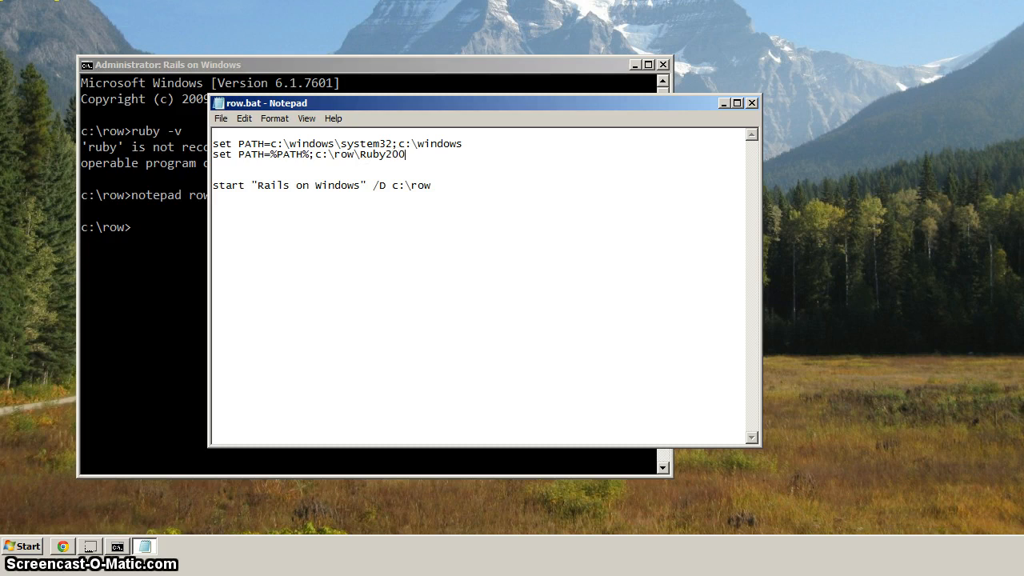
type("\\bin")
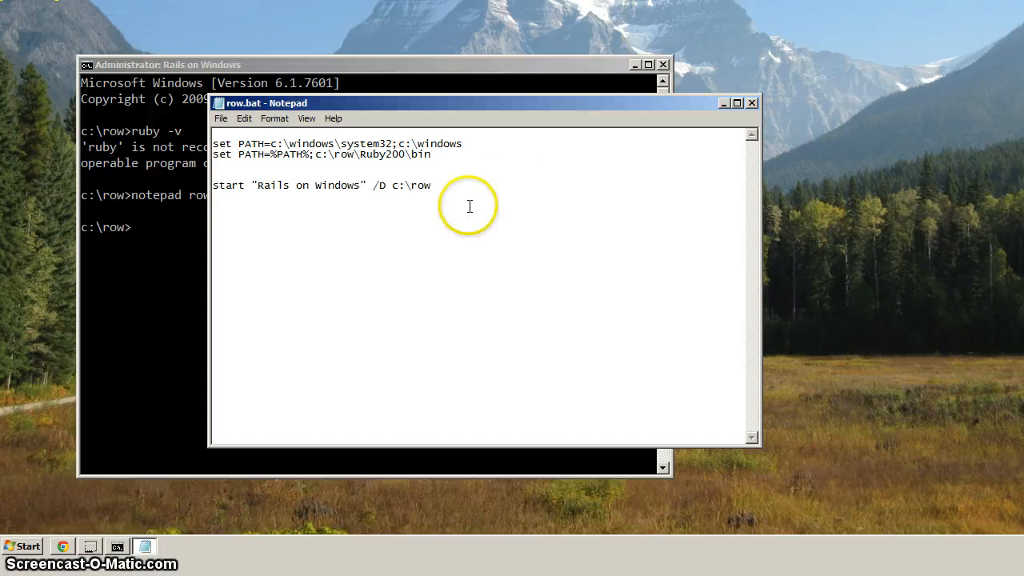
left_click(751, 102)
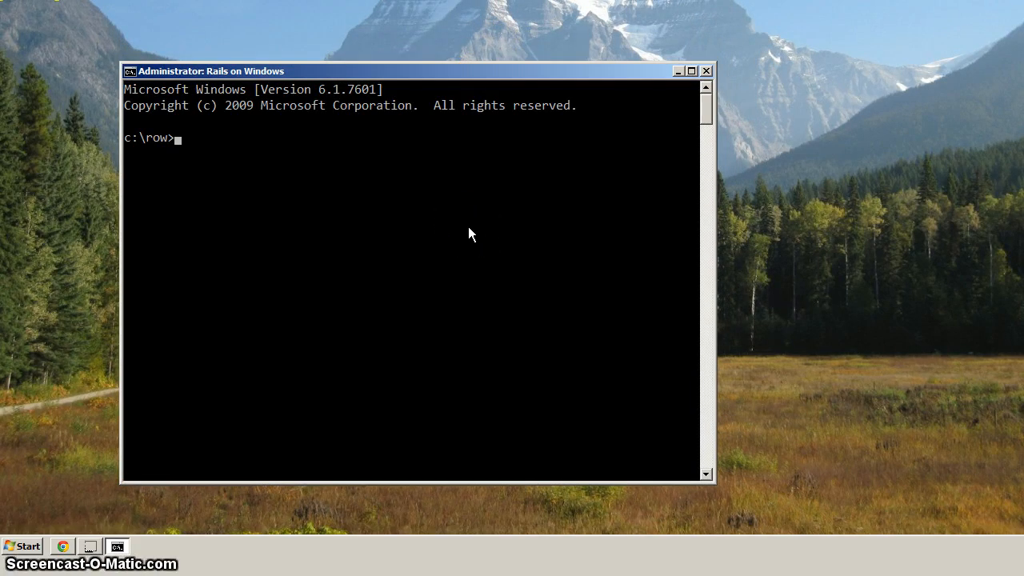
Step: Run echo %PATH% and ruby -v, confirming ruby 2.0.0p353 (i386-mingw32)
type("echo %PATH%")
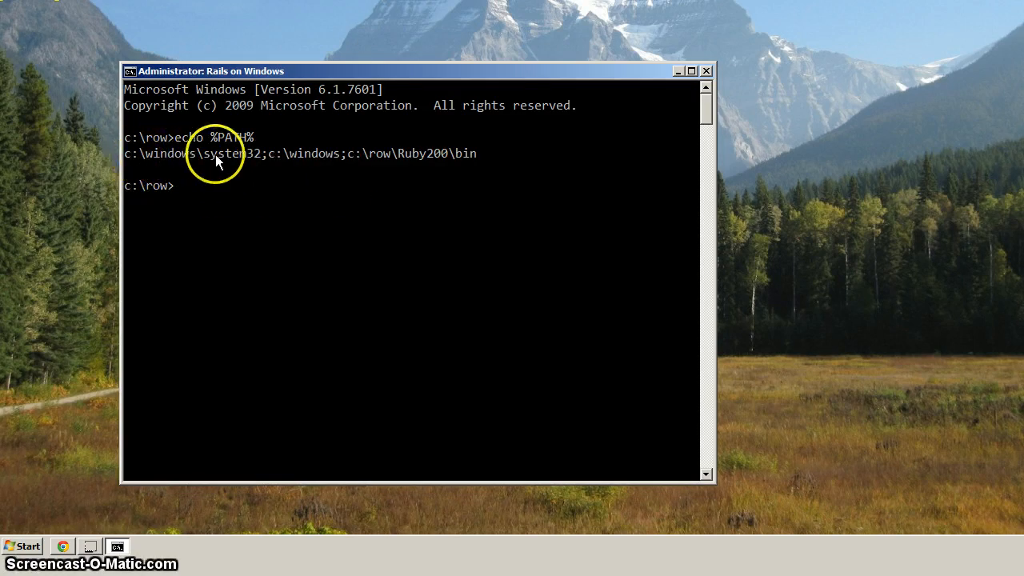
mouse_move(329, 167)
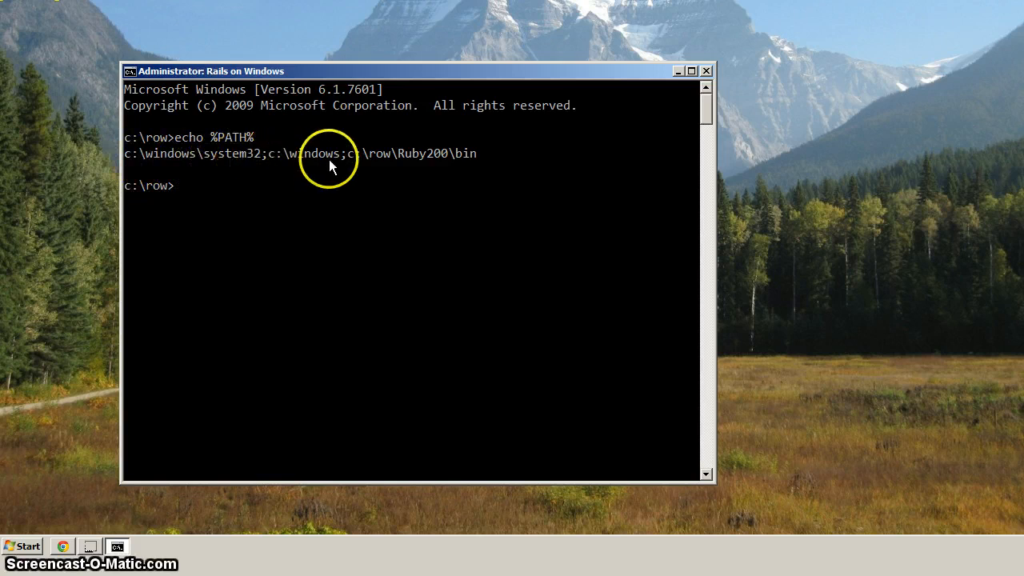
mouse_move(409, 168)
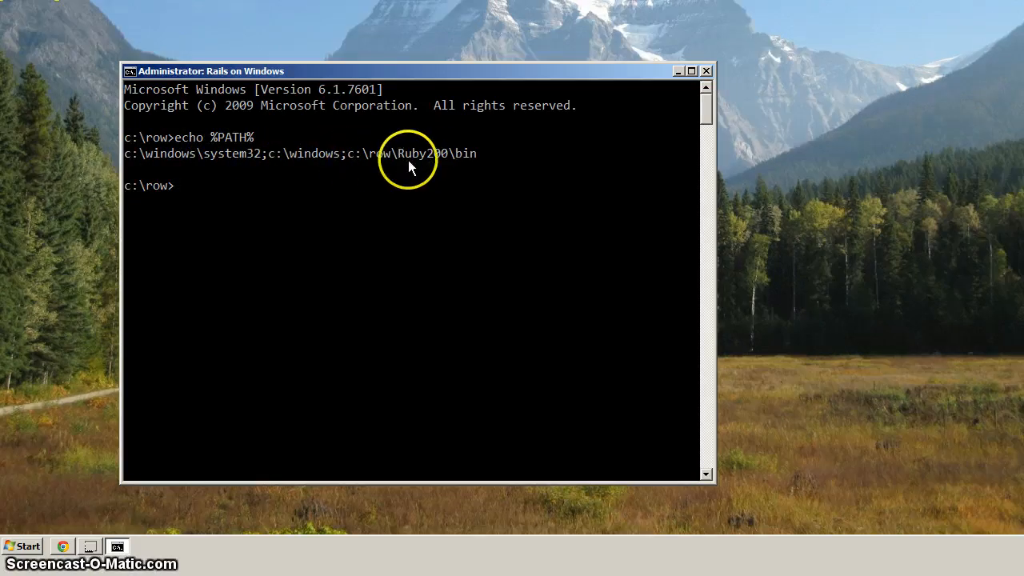
mouse_move(470, 165)
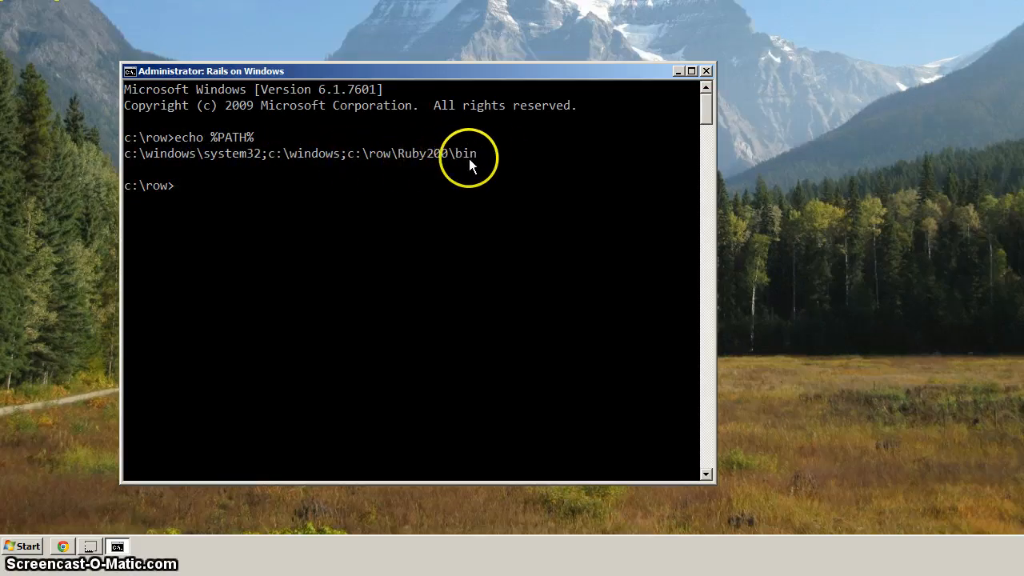
type("ruby -v")
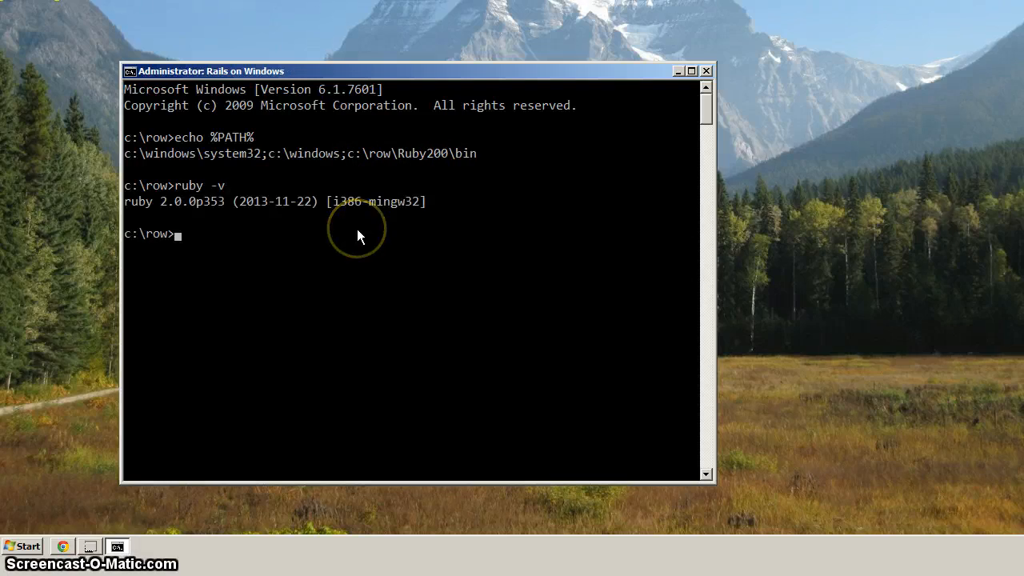
mouse_move(227, 206)
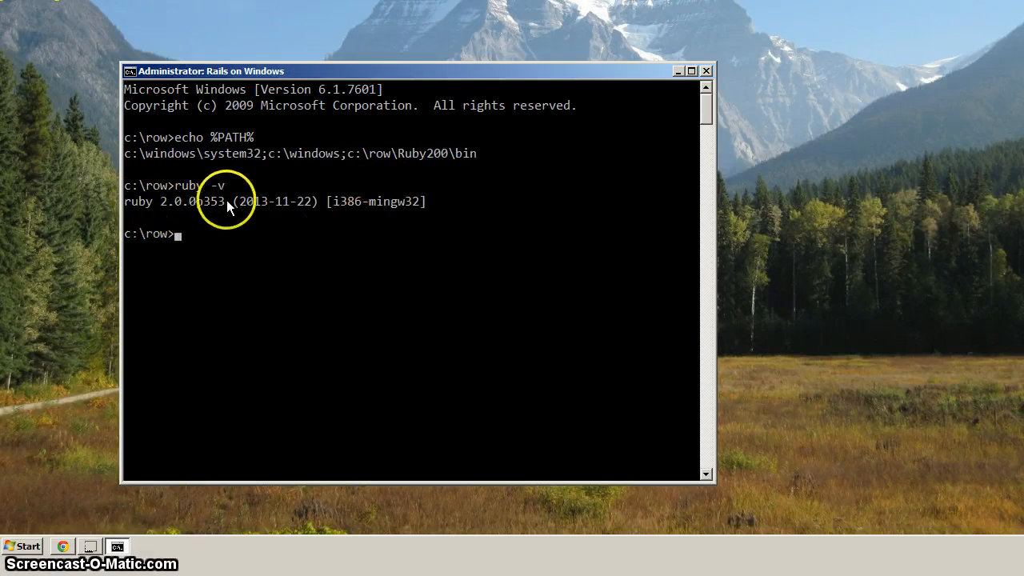
mouse_move(216, 189)
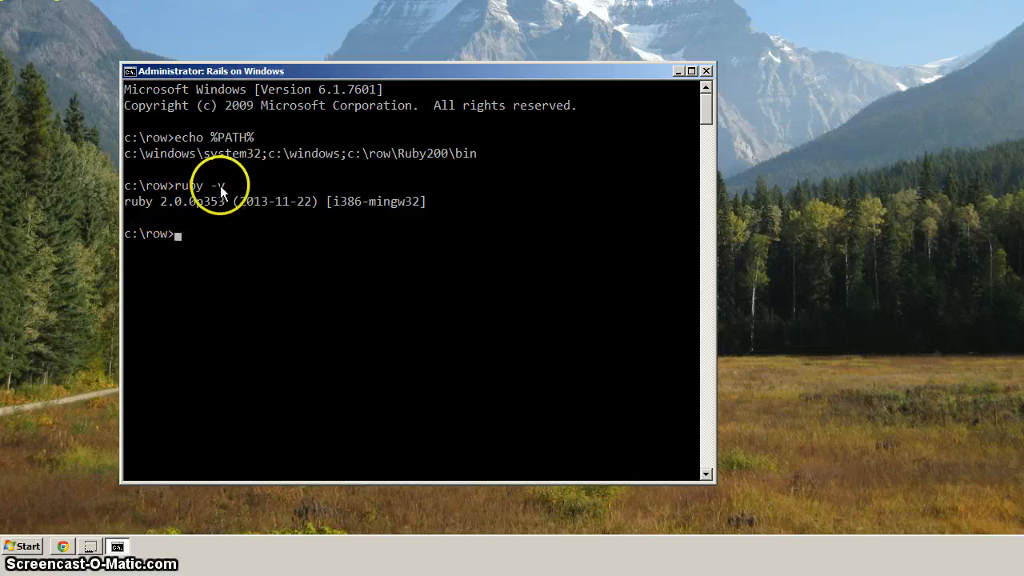
mouse_move(224, 206)
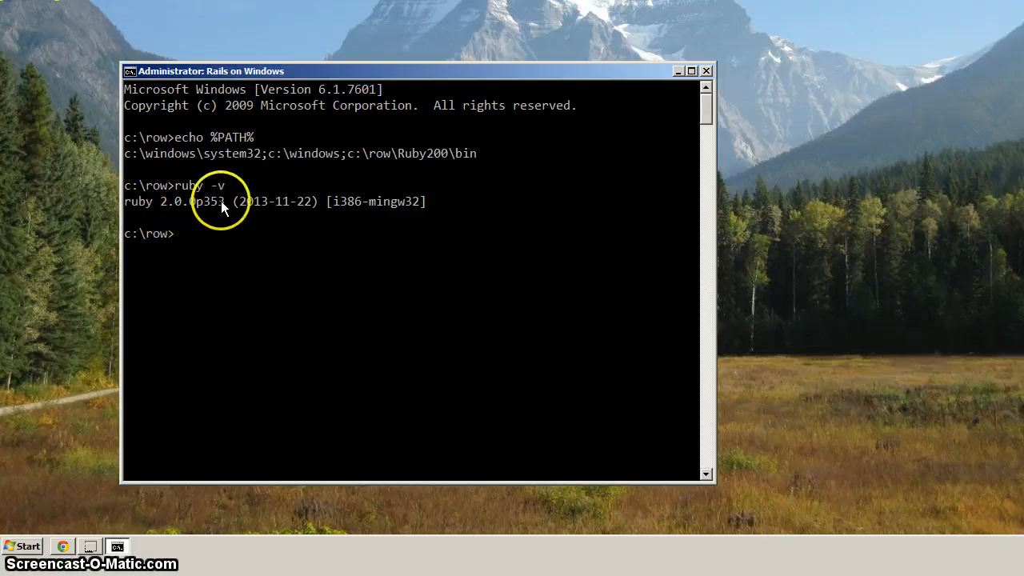
mouse_move(350, 201)
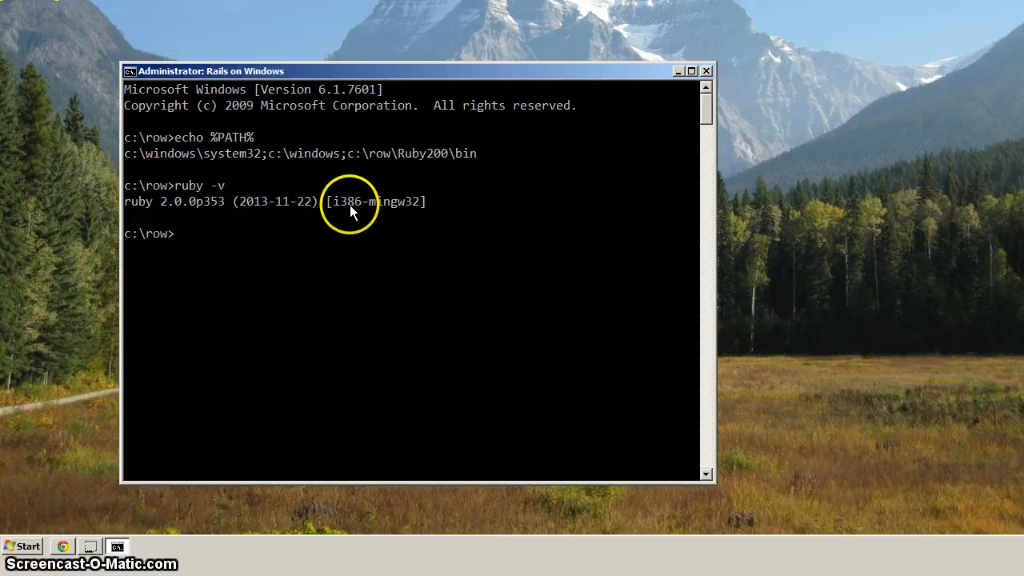
mouse_move(384, 211)
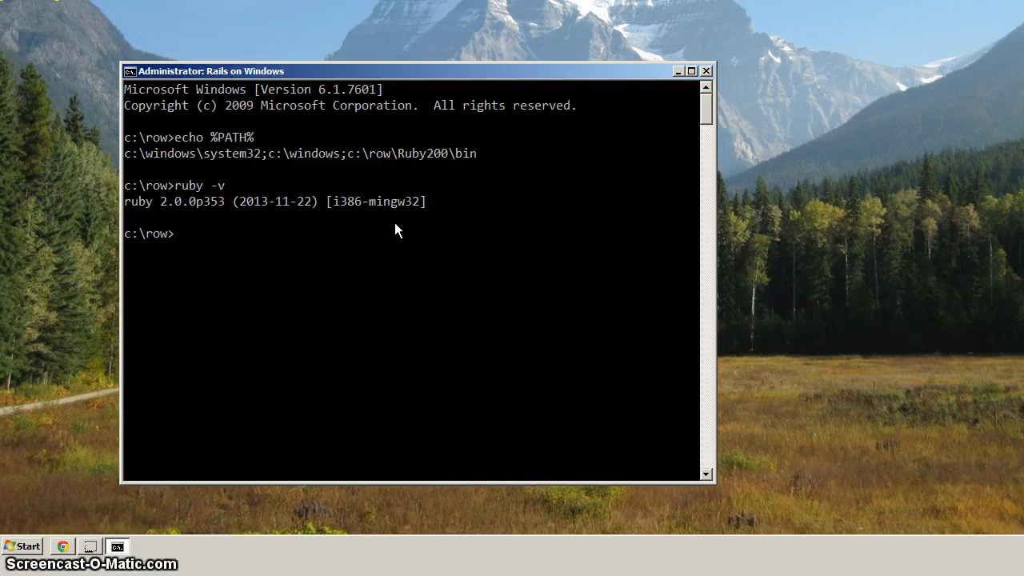
mouse_move(392, 243)
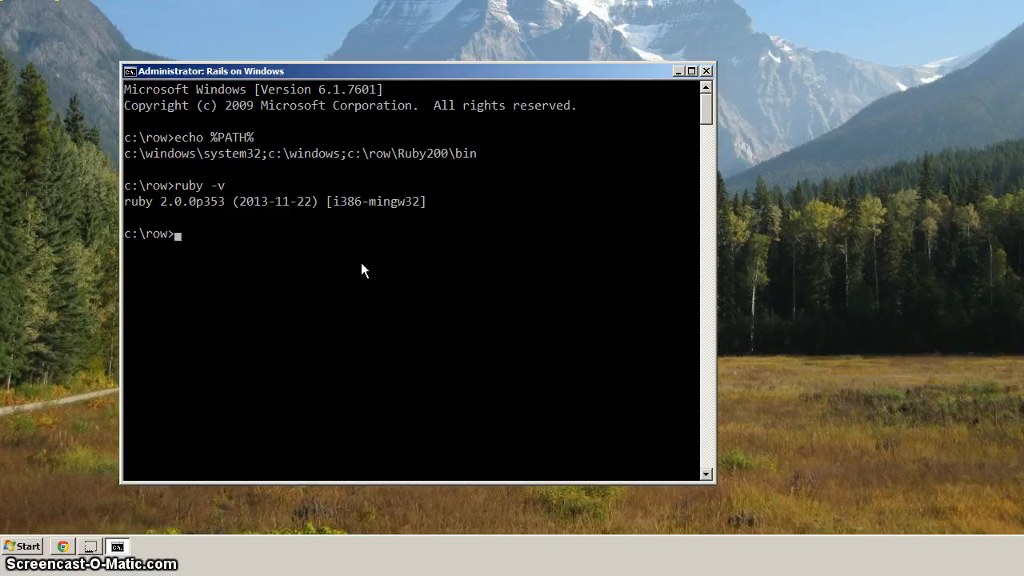
Step: List c:\row, change into Ruby200 and list its contents
type("dir")
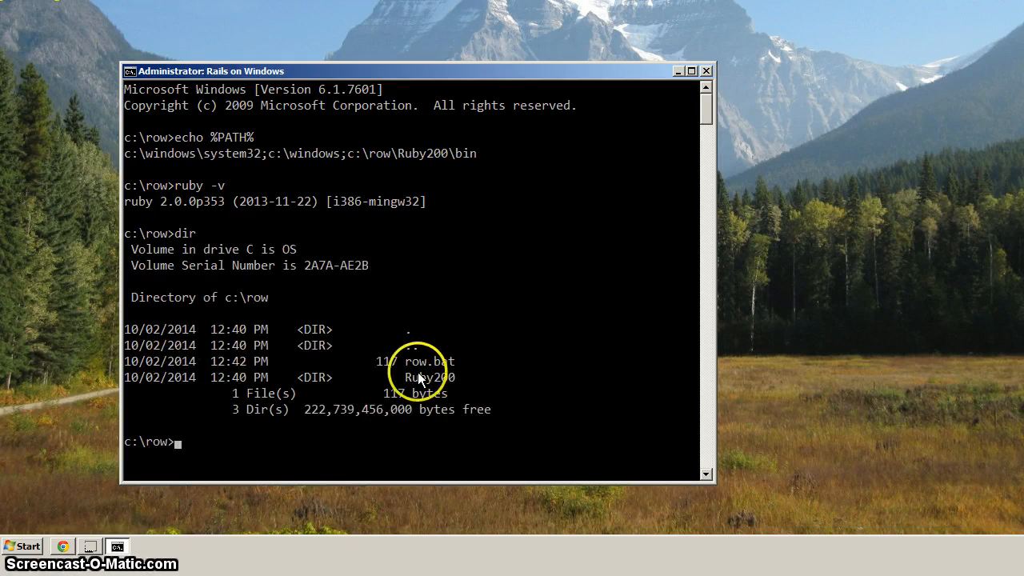
mouse_move(455, 377)
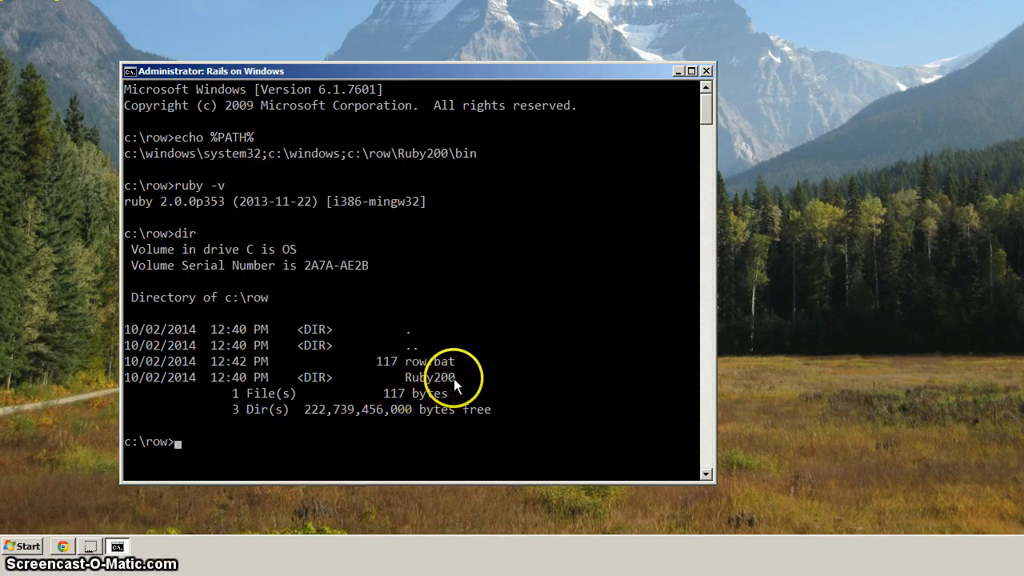
type("cd")
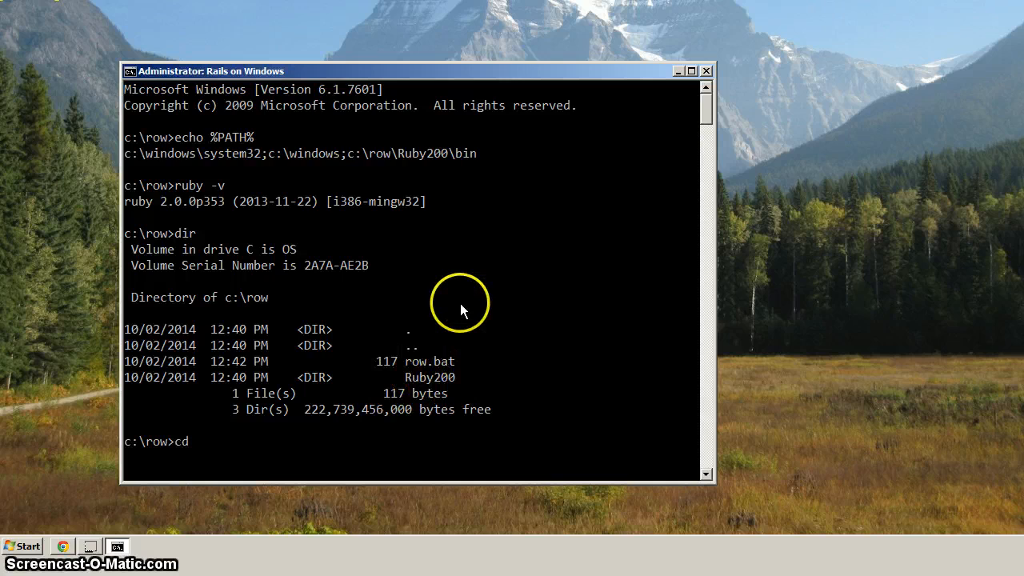
type("Ru")
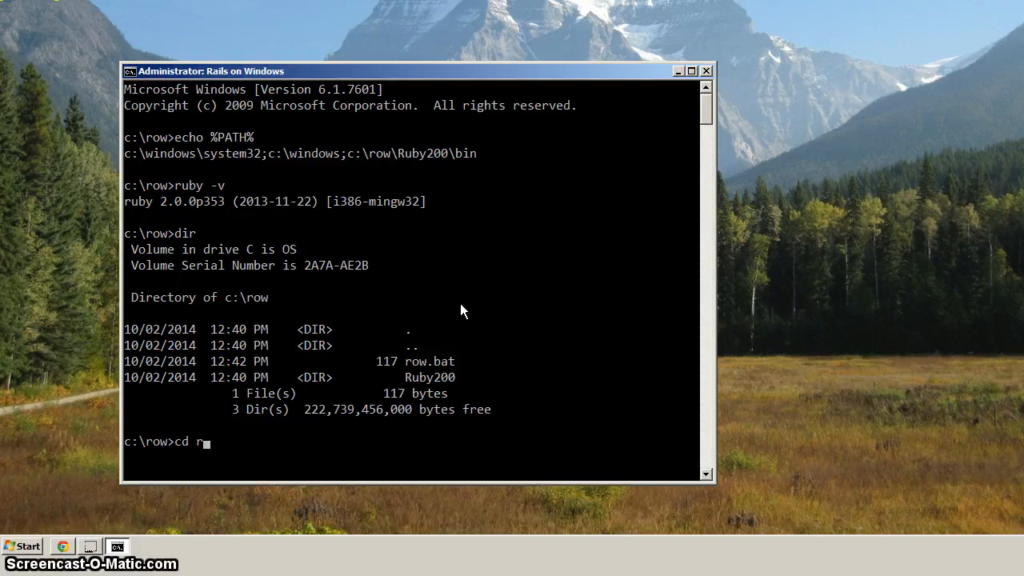
type("uby200")
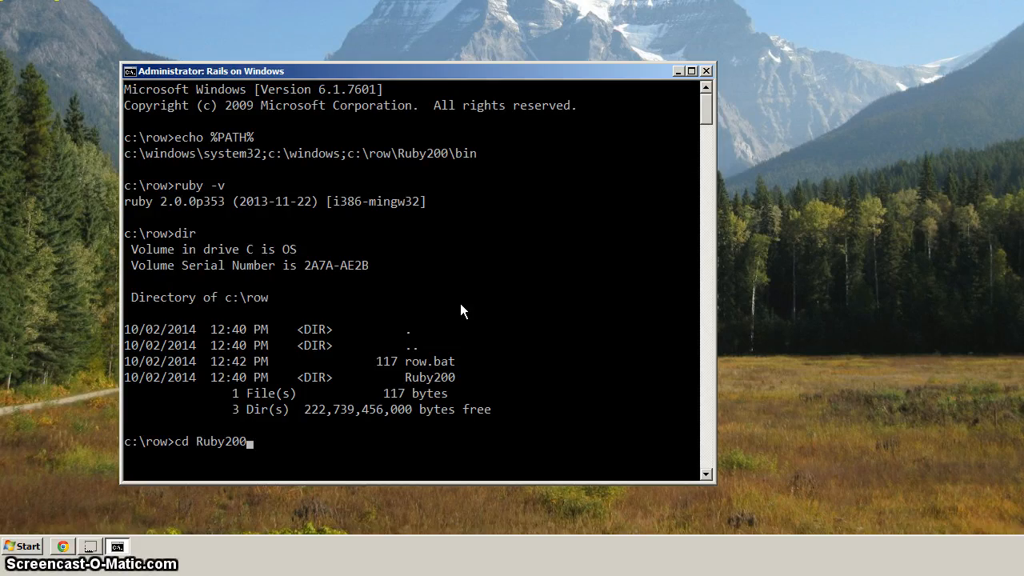
key("Backspace")
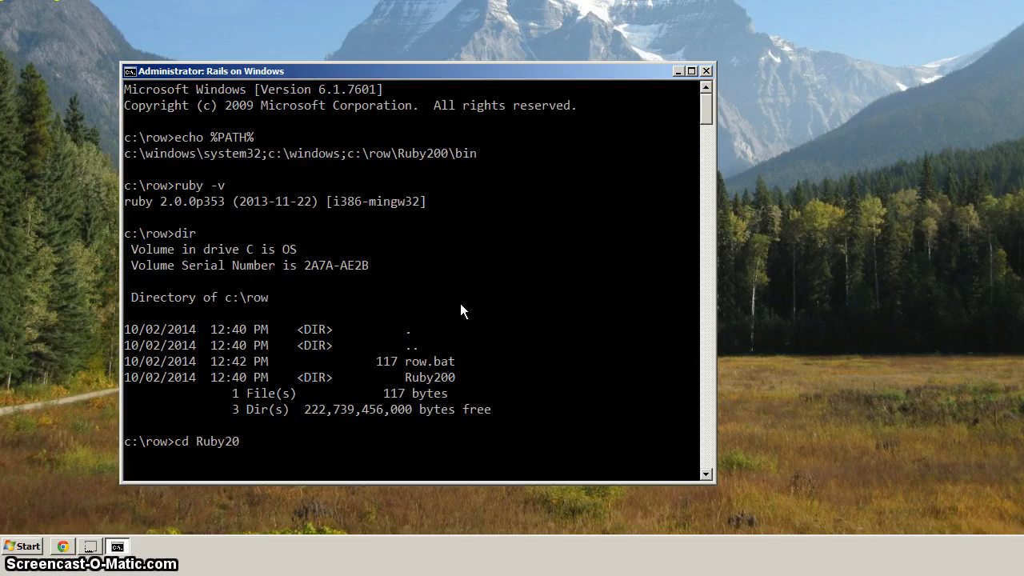
type("0")
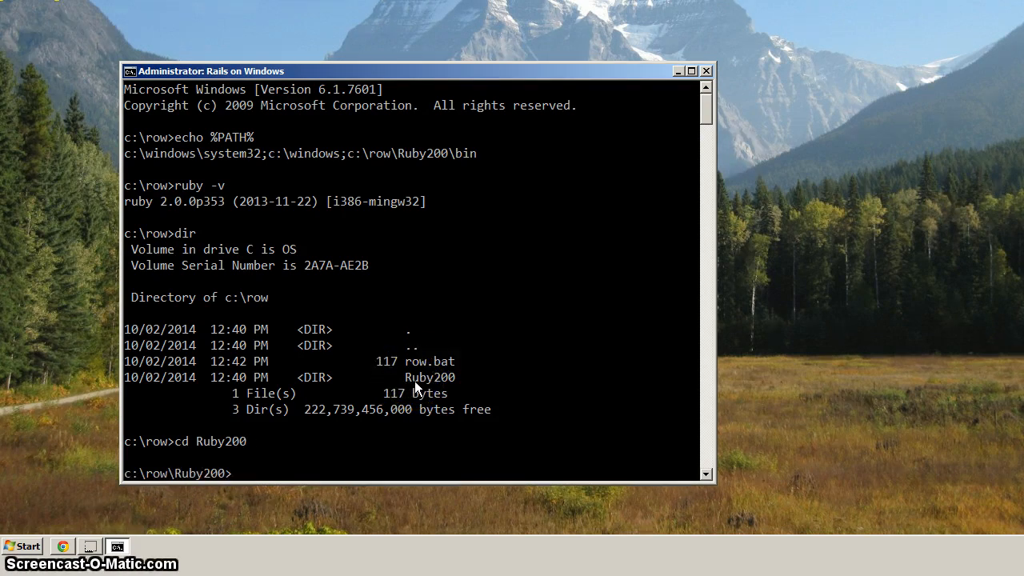
type("dir")
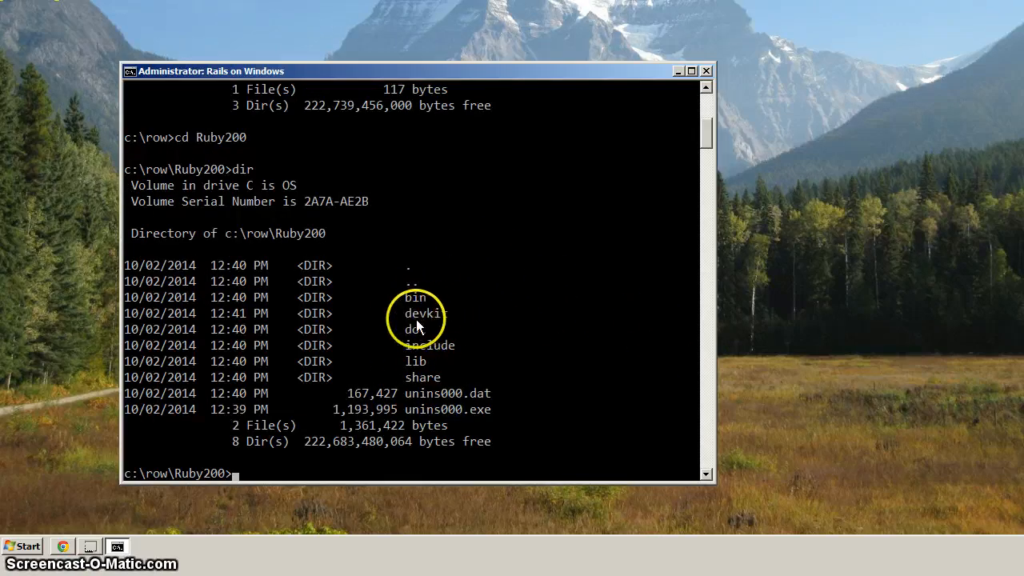
Step: Change into the devkit folder, list its files including dk.rb, and begin a ruby command
type("cd devkit")
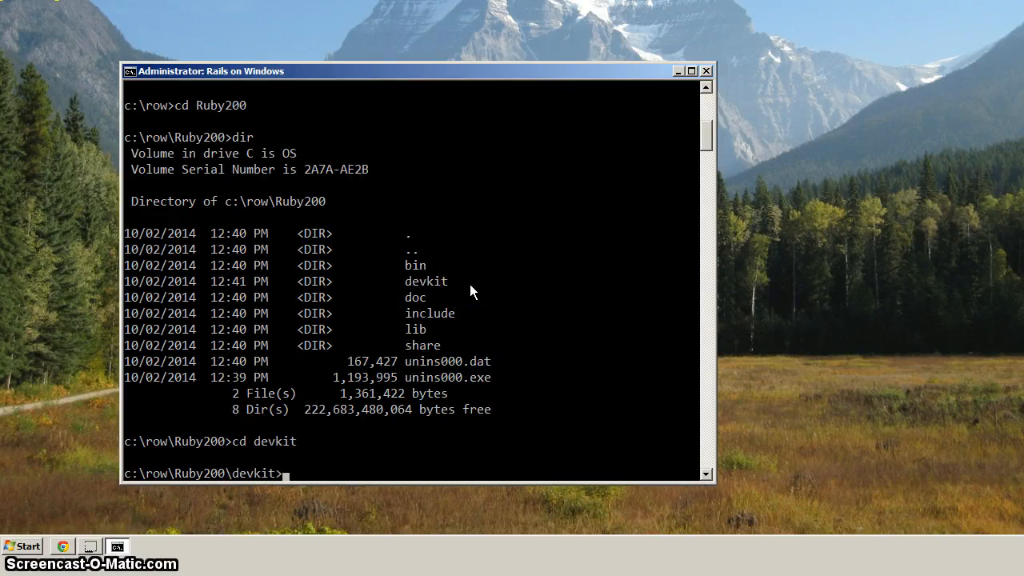
type("dir")
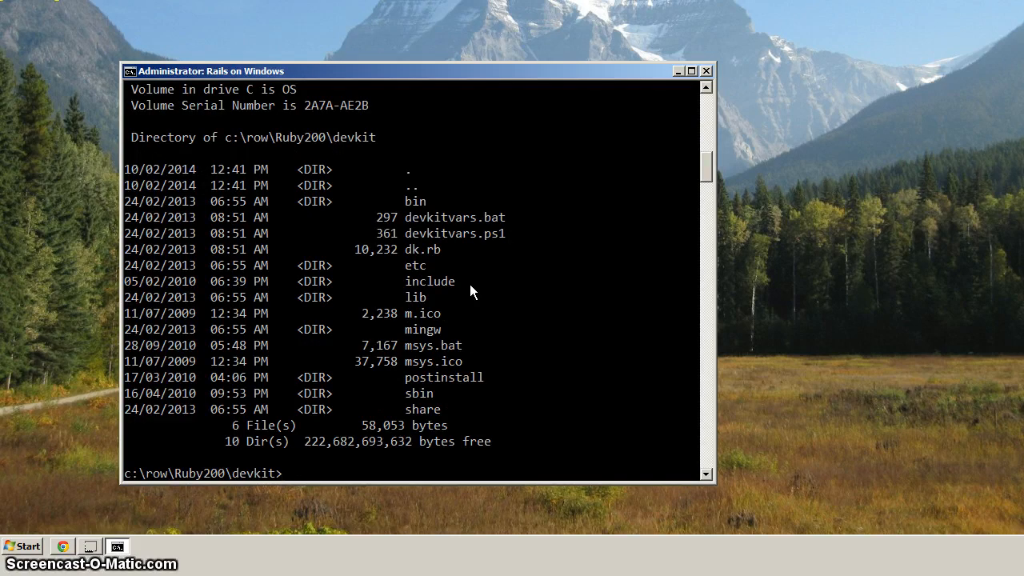
type("rub")
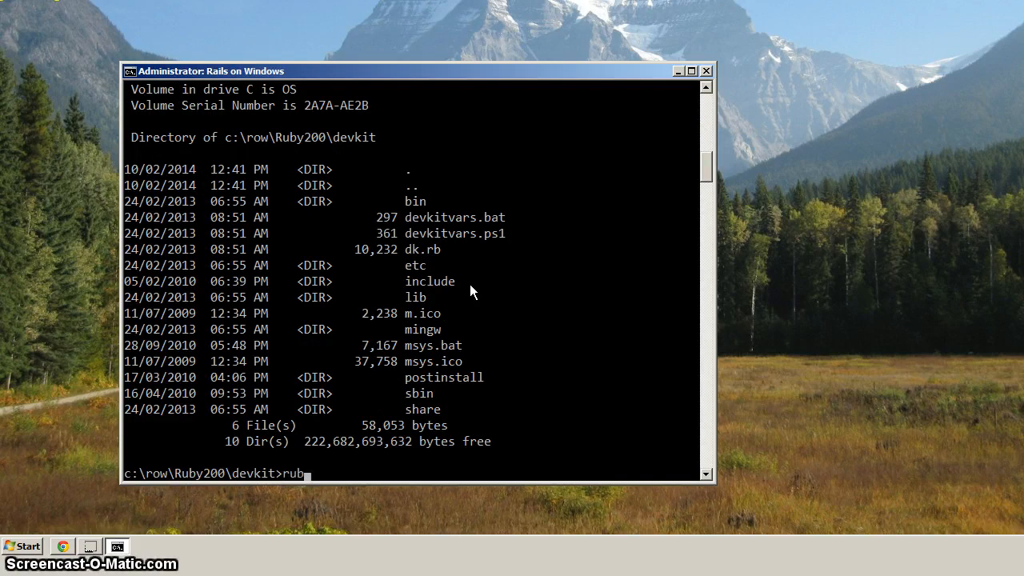
type("y")
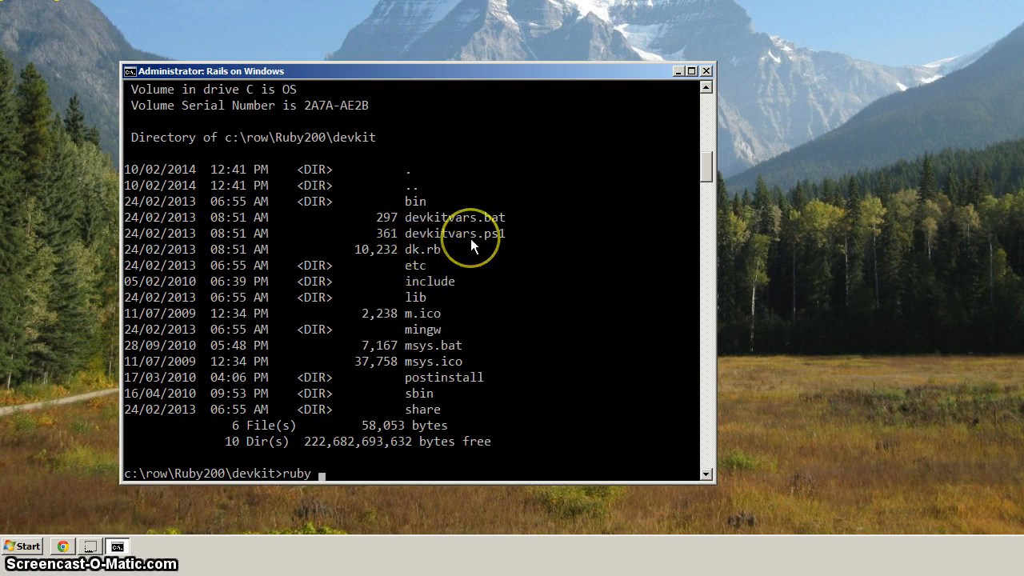
Step: Run 'ruby dk.rb init' so DevKit finds RubyInstaller v2.0.0 at C:/row/Ruby200
type("dk.rb init")
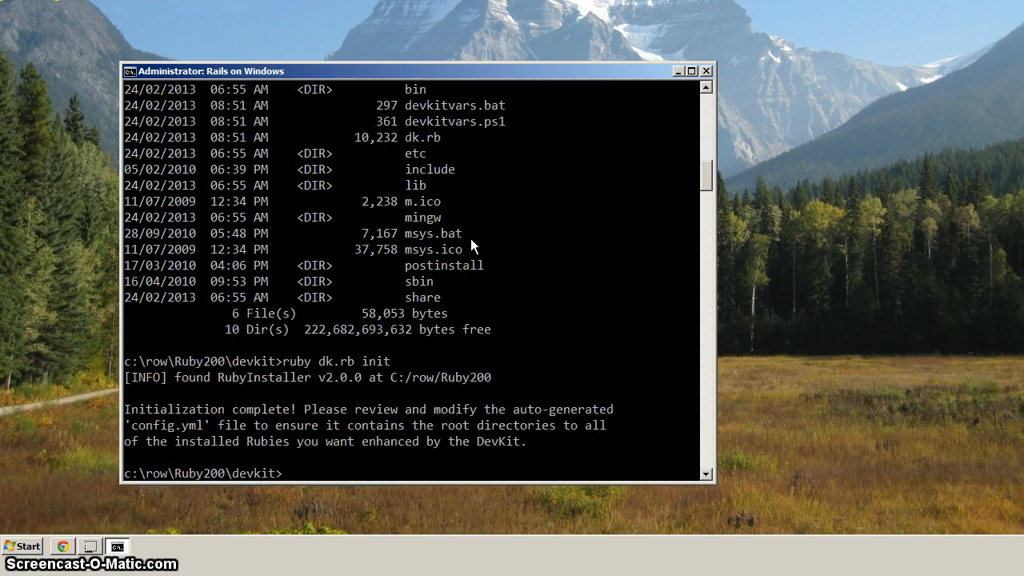
mouse_move(205, 384)
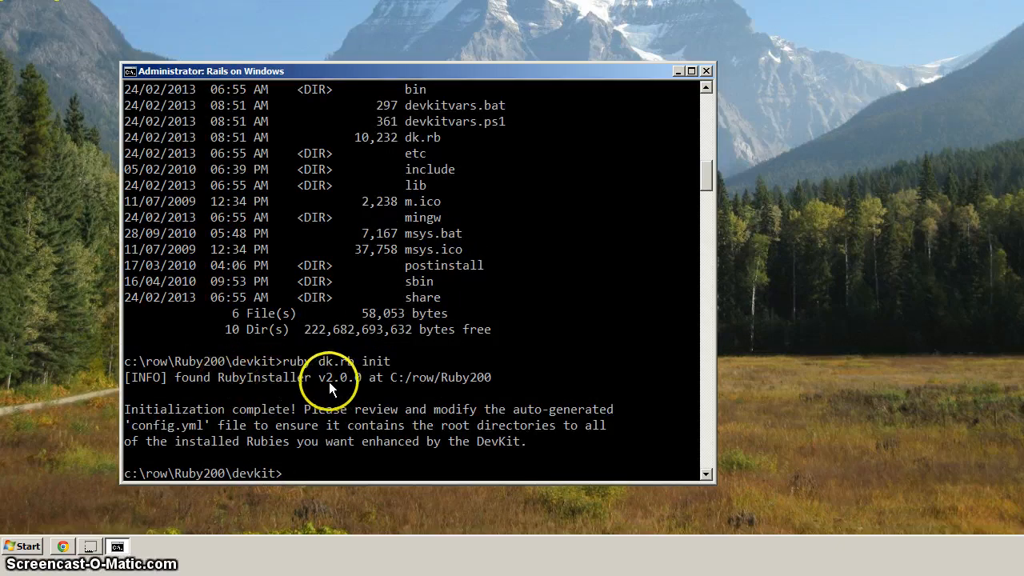
mouse_move(429, 381)
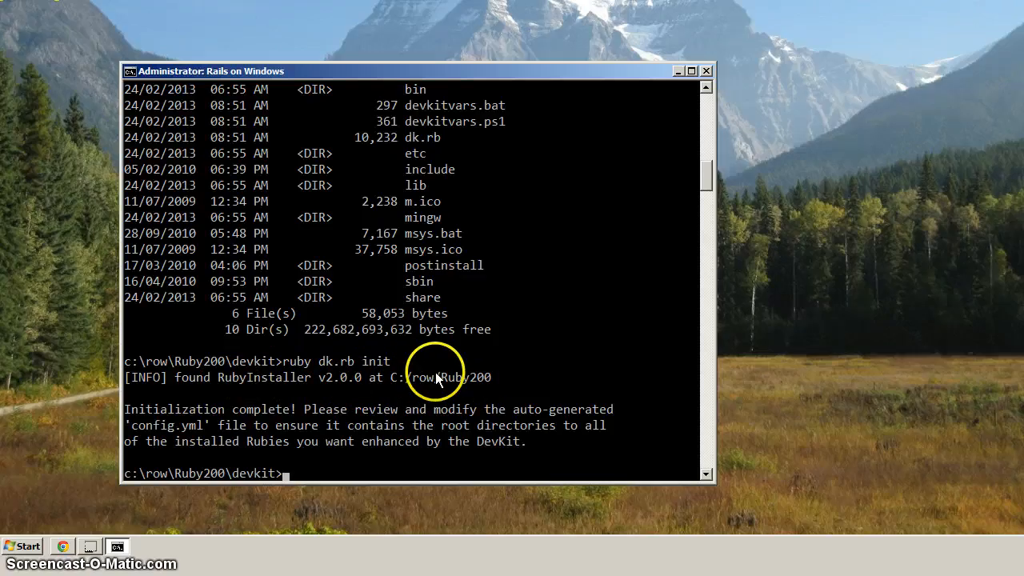
mouse_move(408, 377)
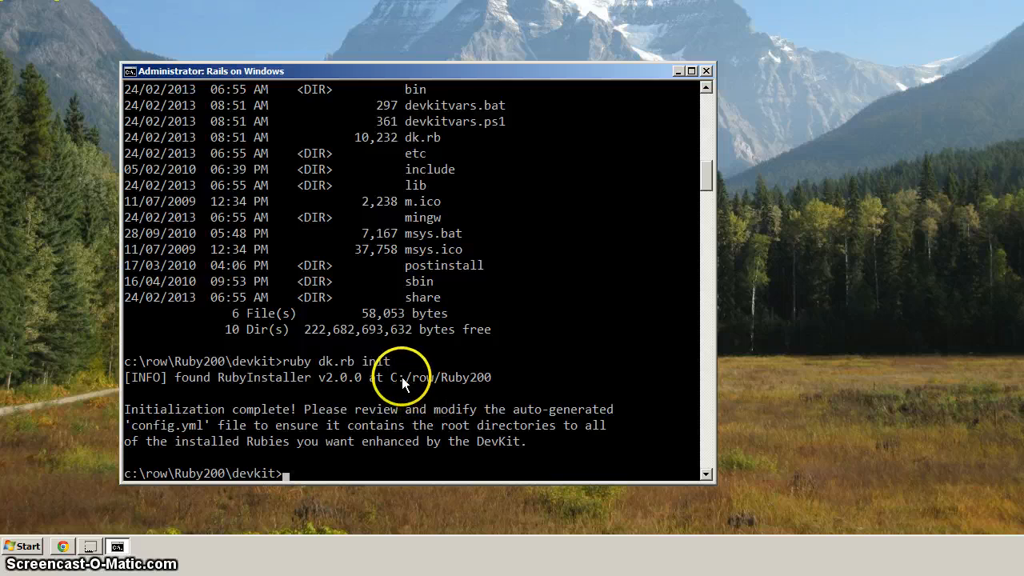
mouse_move(445, 371)
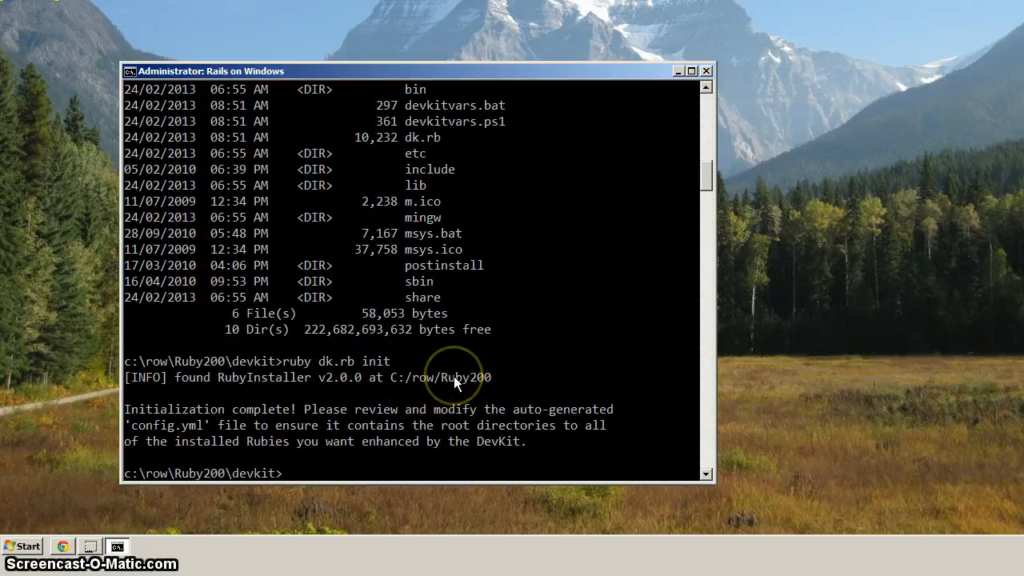
mouse_move(413, 377)
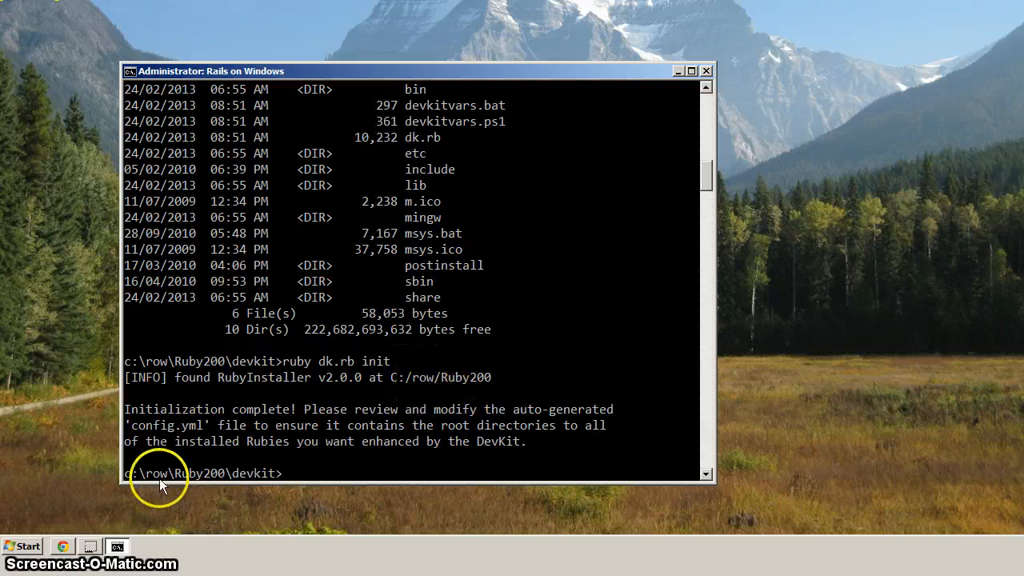
mouse_move(392, 428)
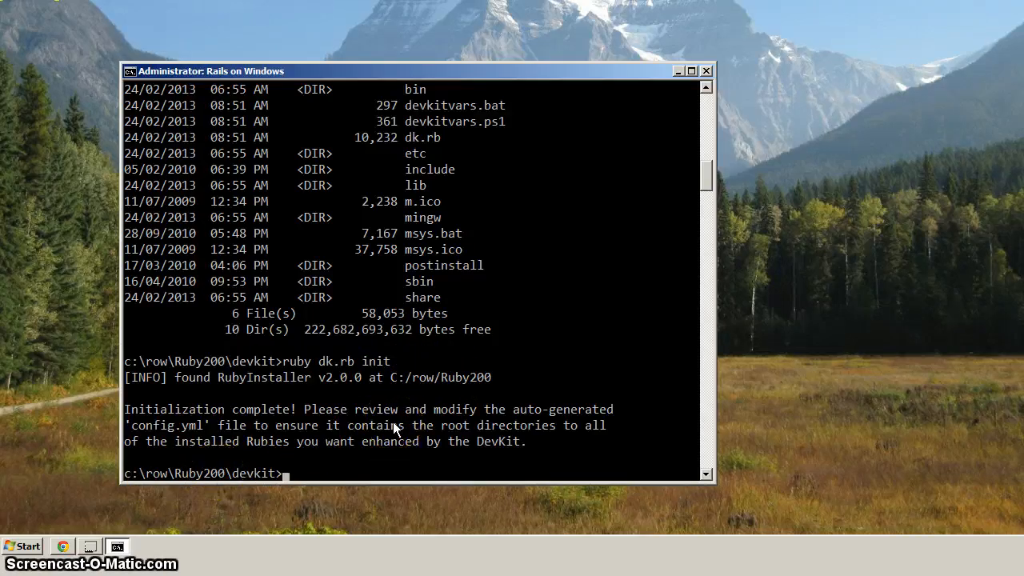
Step: Run 'ruby dk.rb install' to add devkit.rb into Ruby200's site_ruby folder
type("rub")
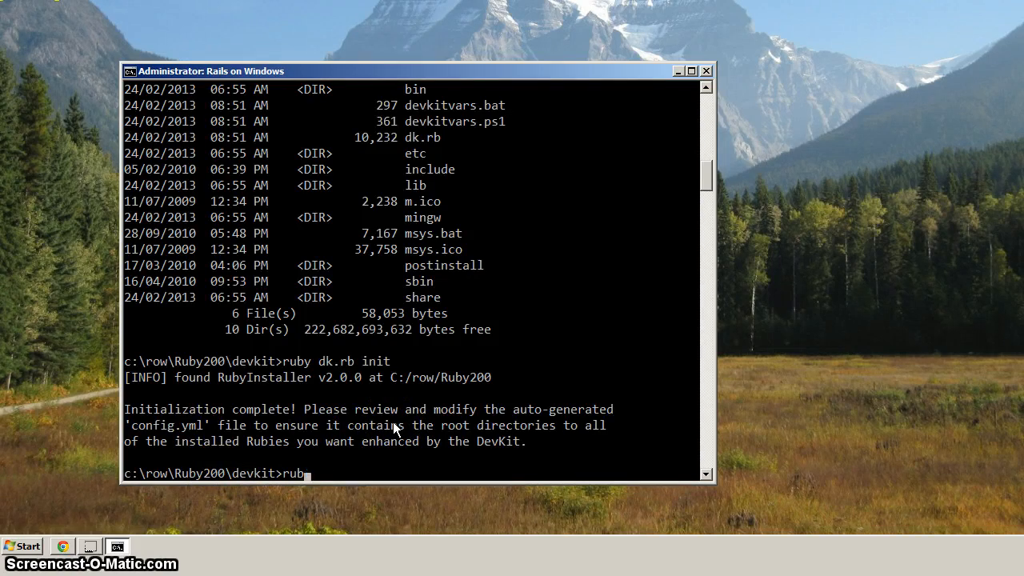
type("dk.rb install")
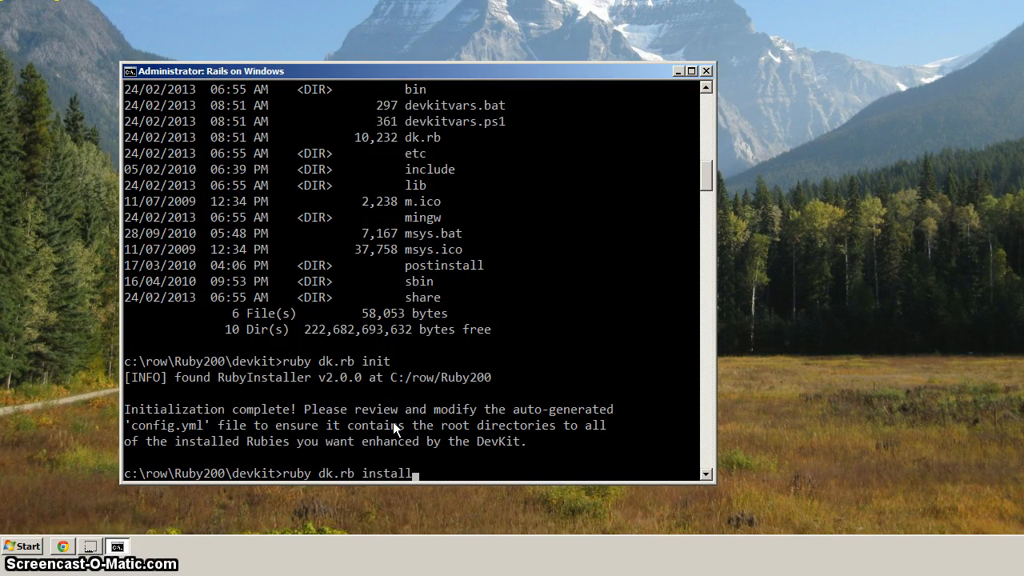
key("enter")
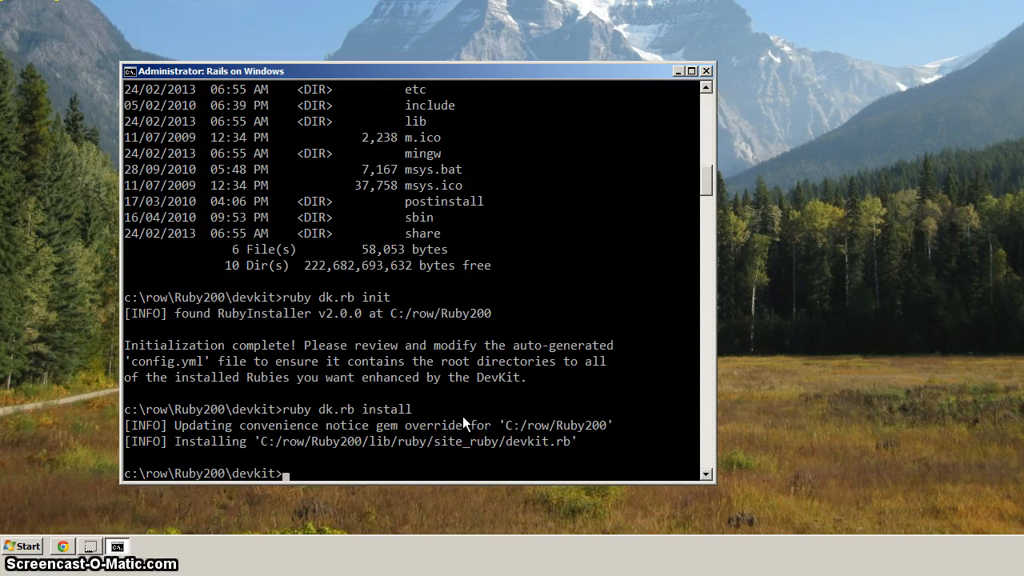
mouse_move(90, 532)
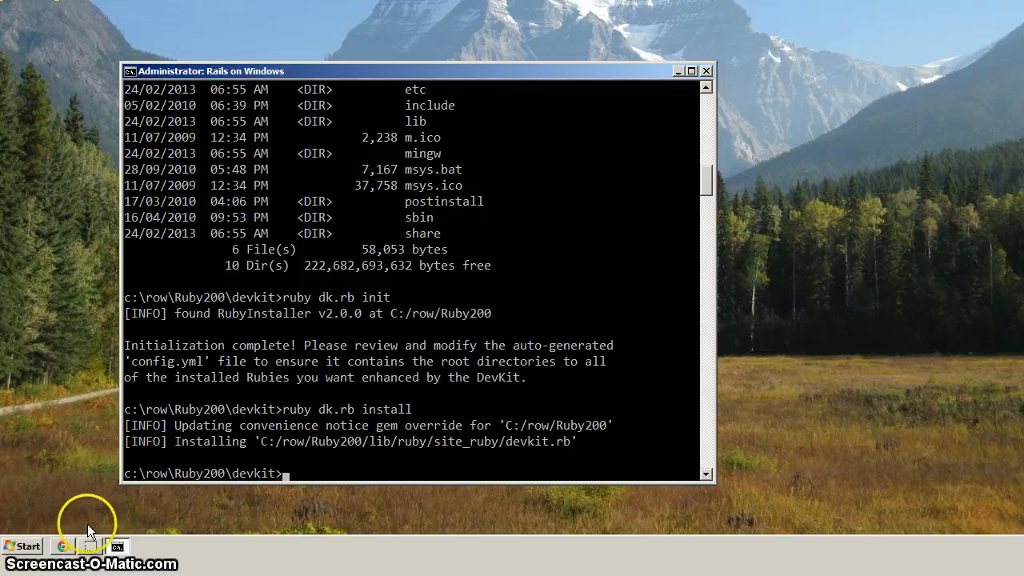
Step: Bring up the DevKit wiki in Chrome and scroll to its Test Installation instructions
left_click(62, 547)
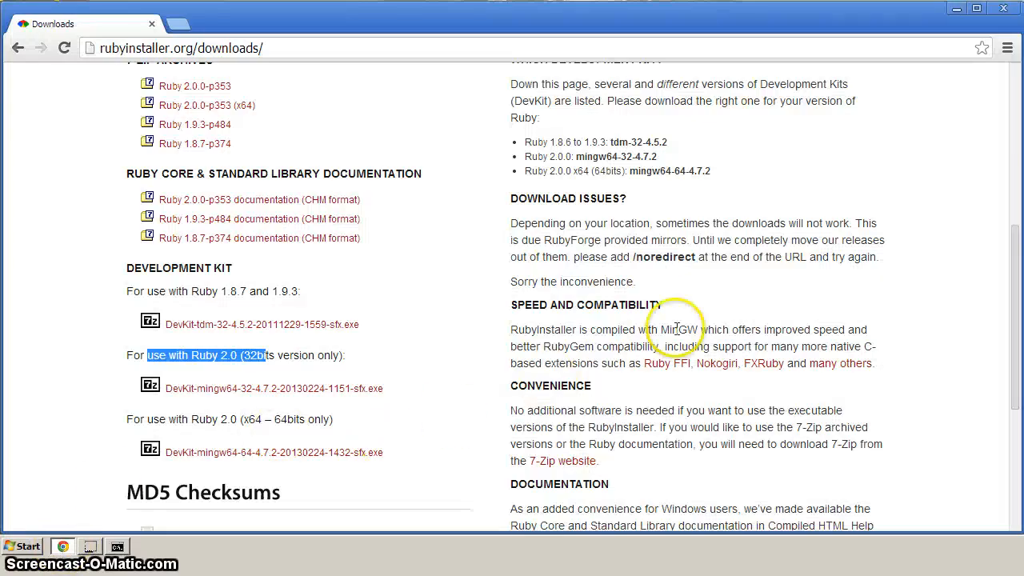
scroll("down", 3)
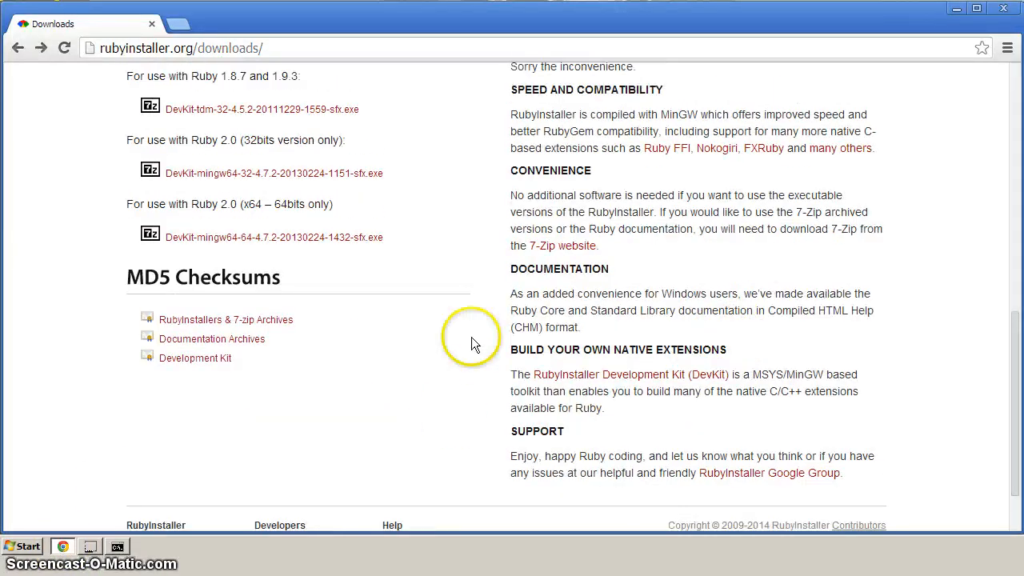
mouse_move(632, 374)
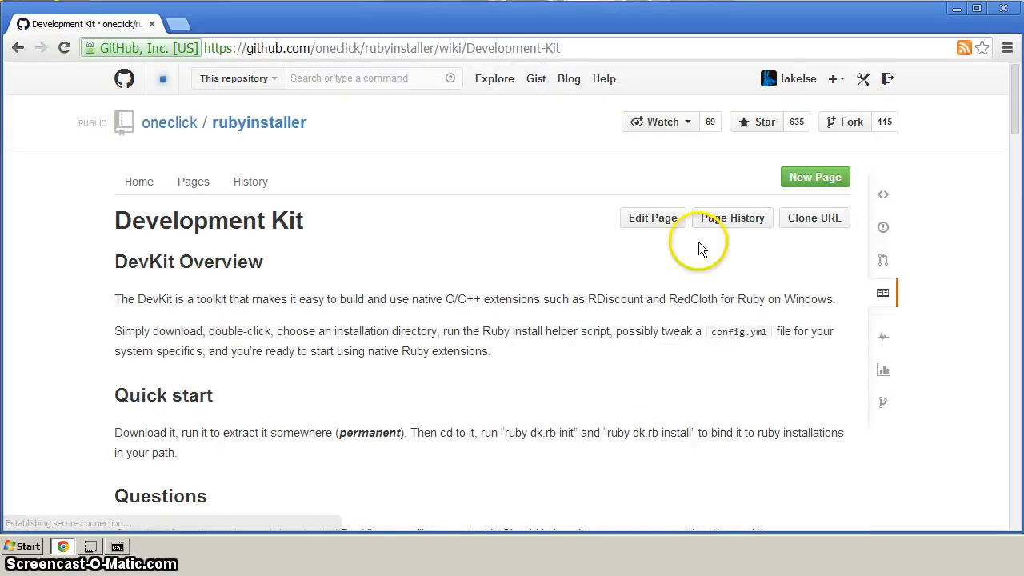
scroll("down", 3)
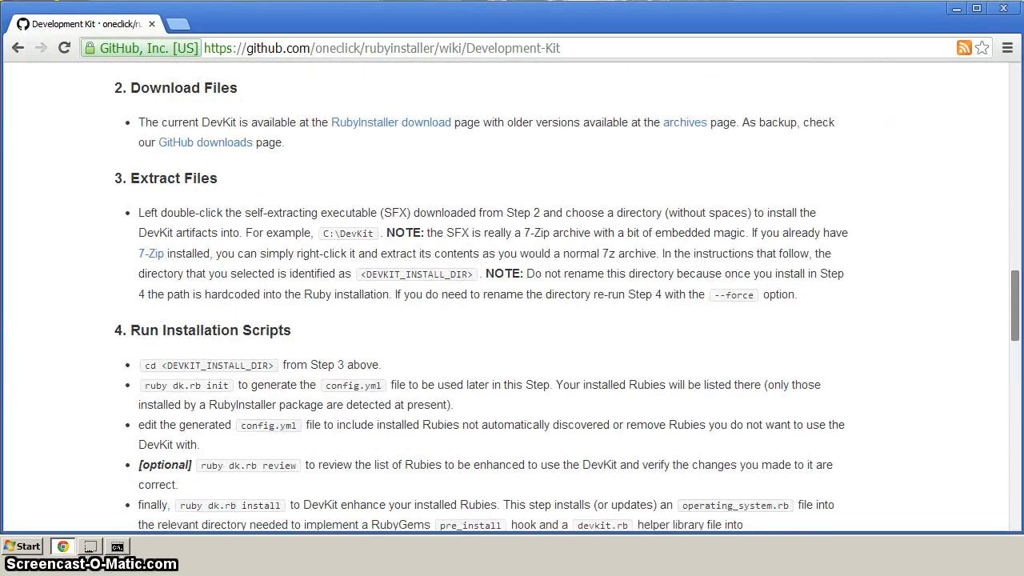
scroll("down", 3)
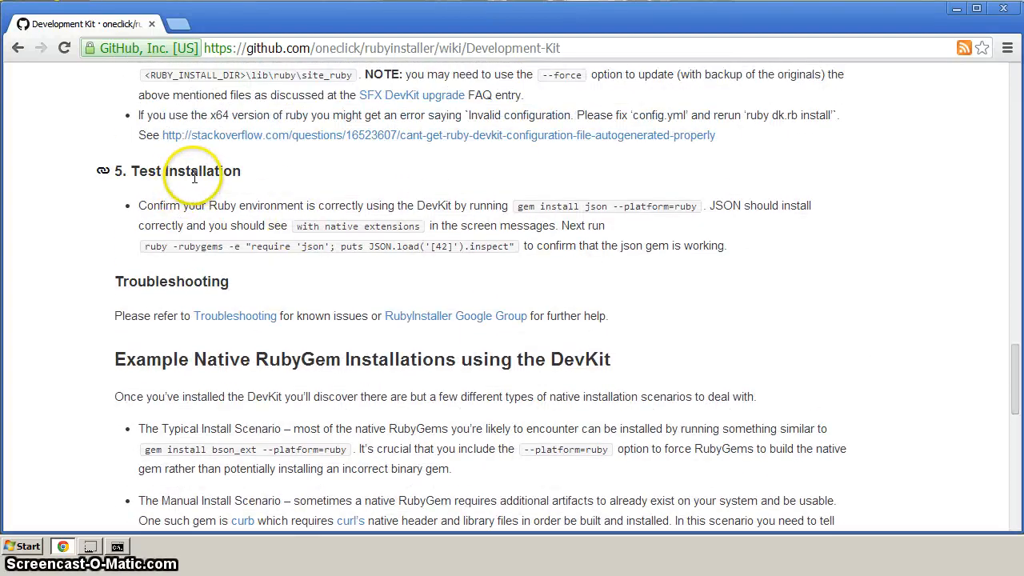
mouse_move(520, 211)
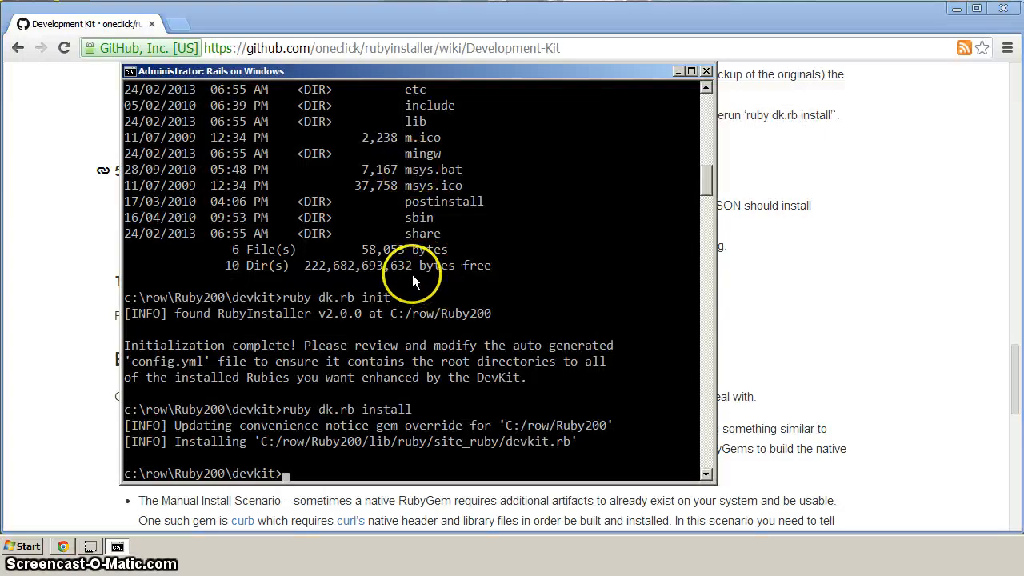
Step: Run 'gem install json --platform=ruby --no-ri --no-rdoc' to build json with the DevKit
right_click(412, 275)
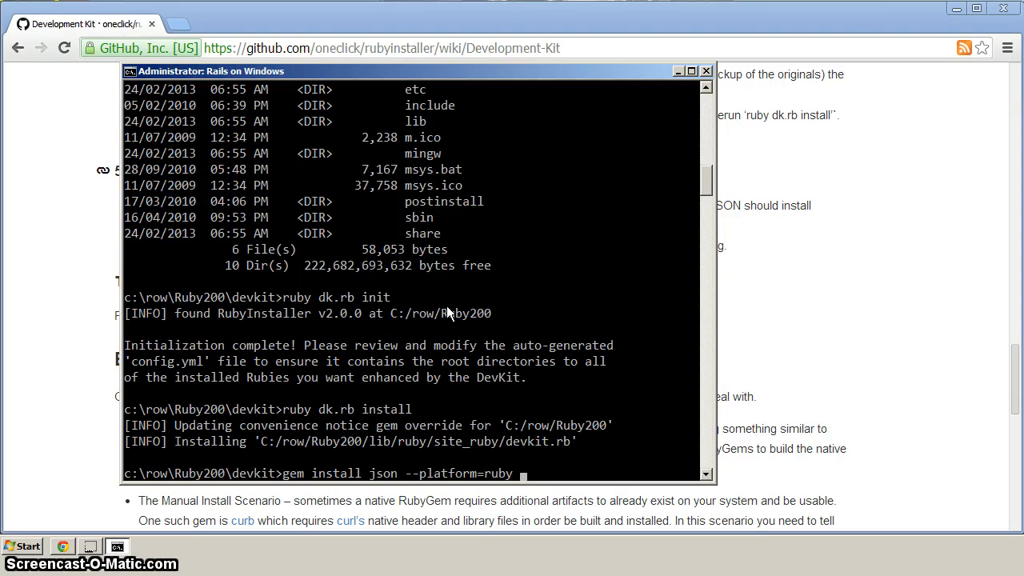
type("--no-ri --no-rdoc")
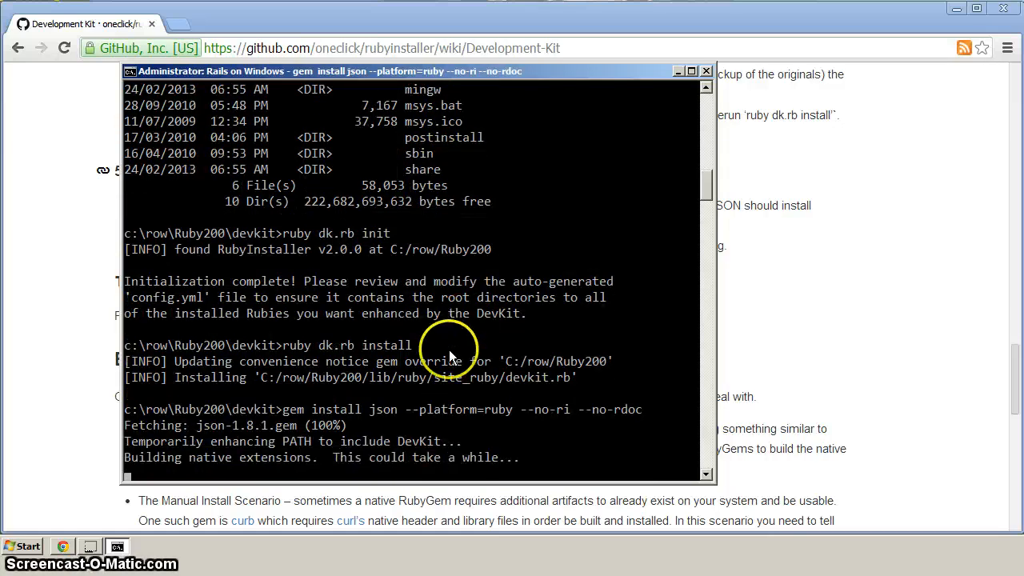
mouse_move(316, 447)
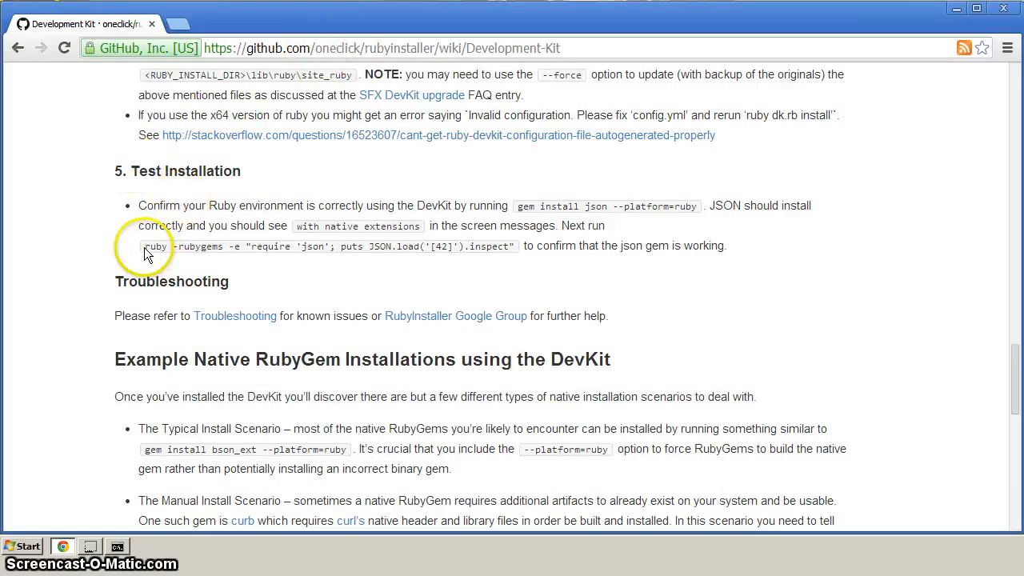
Step: Select the wiki's 'ruby -rubygems -e ...' json test command and return to the command window
left_click_drag(144, 246, 308, 246)
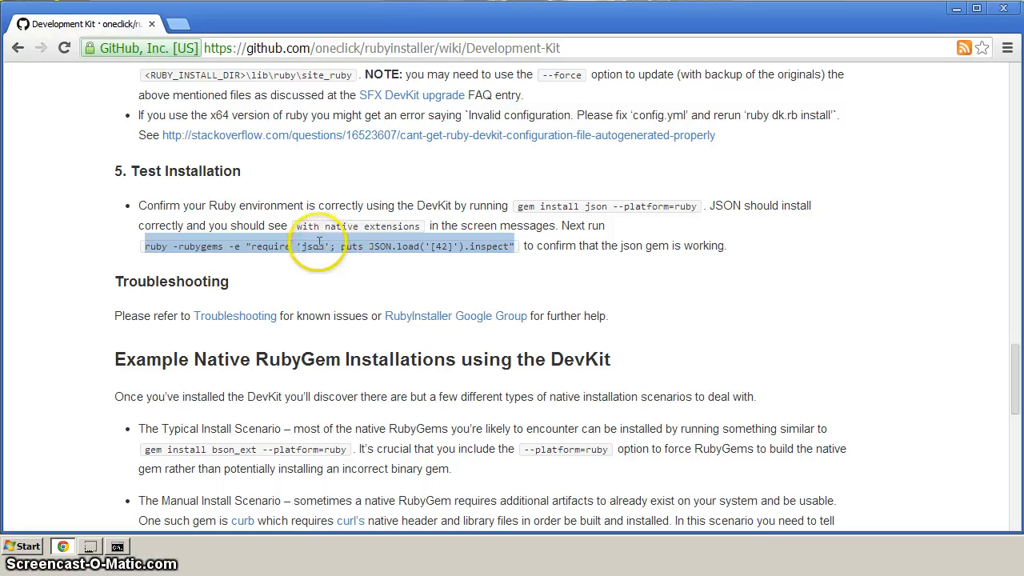
left_click(117, 547)
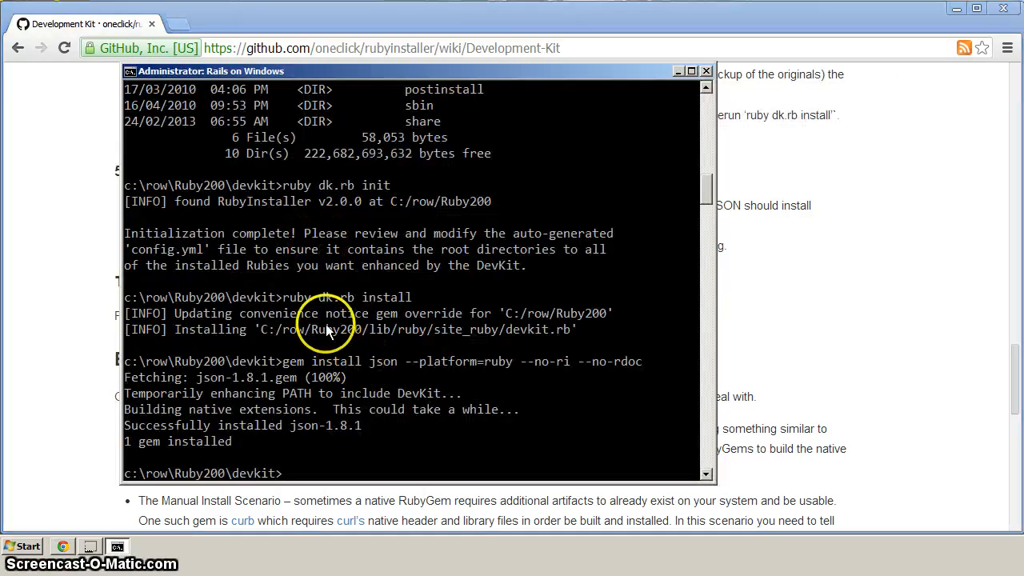
Step: Run ruby -rubygems -e "require 'json'; puts JSON.load('[42]').inspect" to check it prints [42]
type("ruby -rubygems -e \"require 'json'; puts JSON.load('[42]').inspect\"")
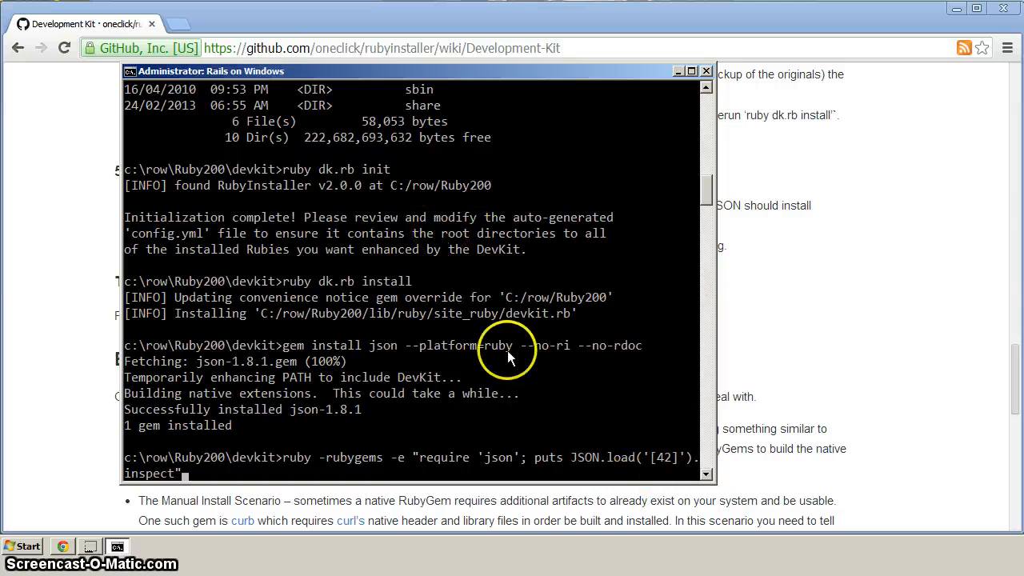
mouse_move(497, 328)
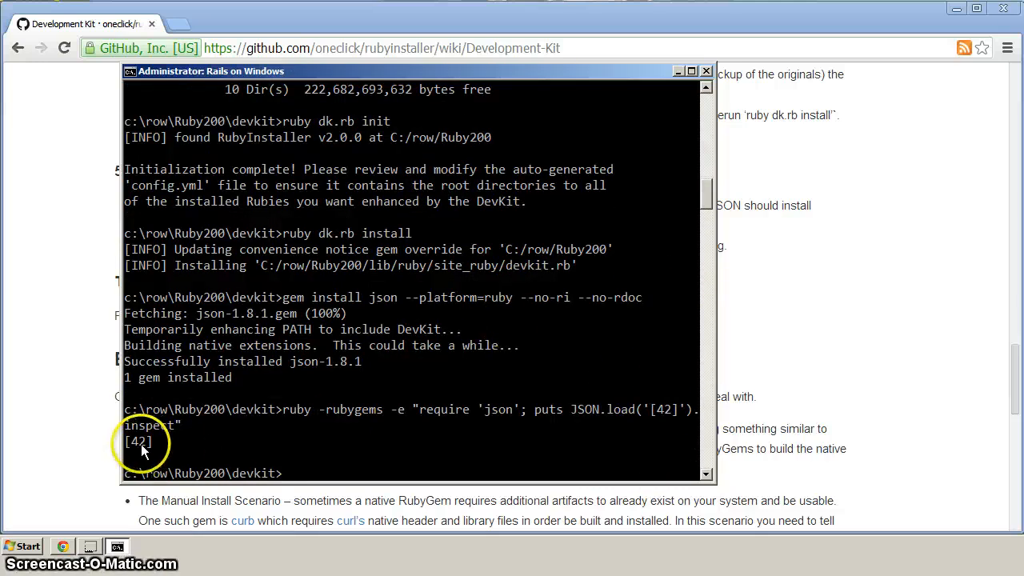
mouse_move(291, 432)
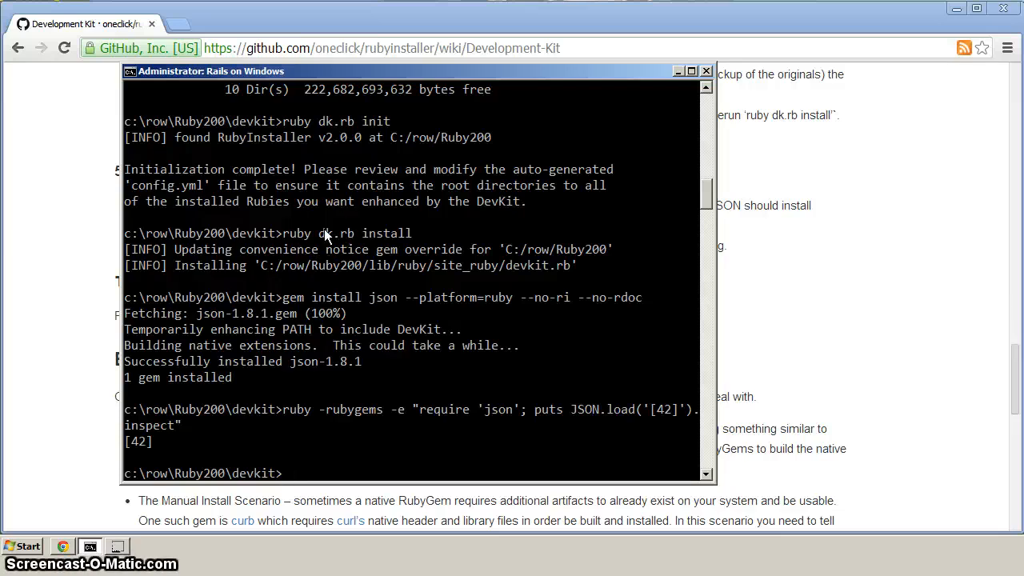
Step: Exit the Command Prompt, returning to the desktop with row.bat
type("ex")
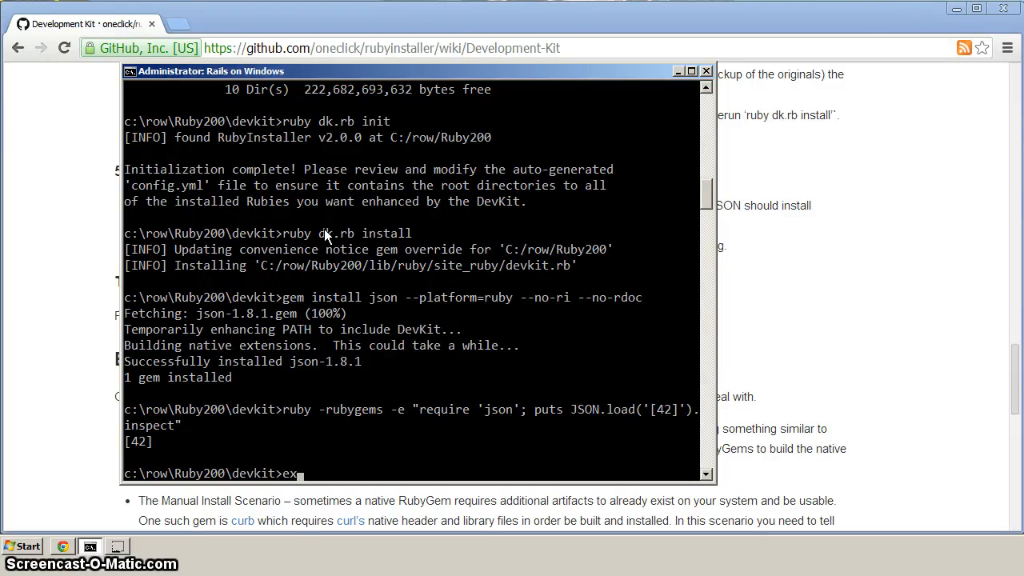
type("it")
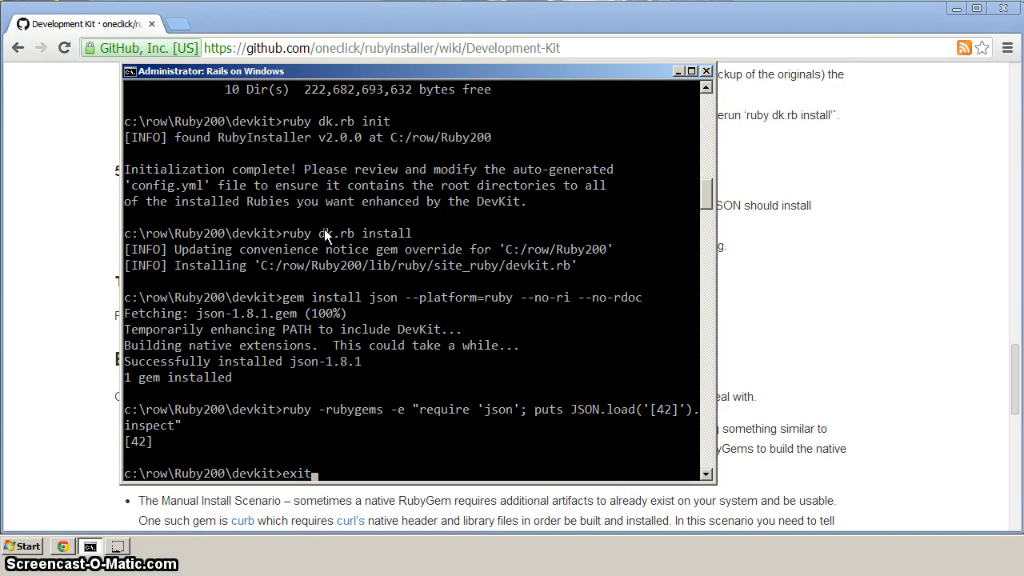
mouse_move(707, 72)
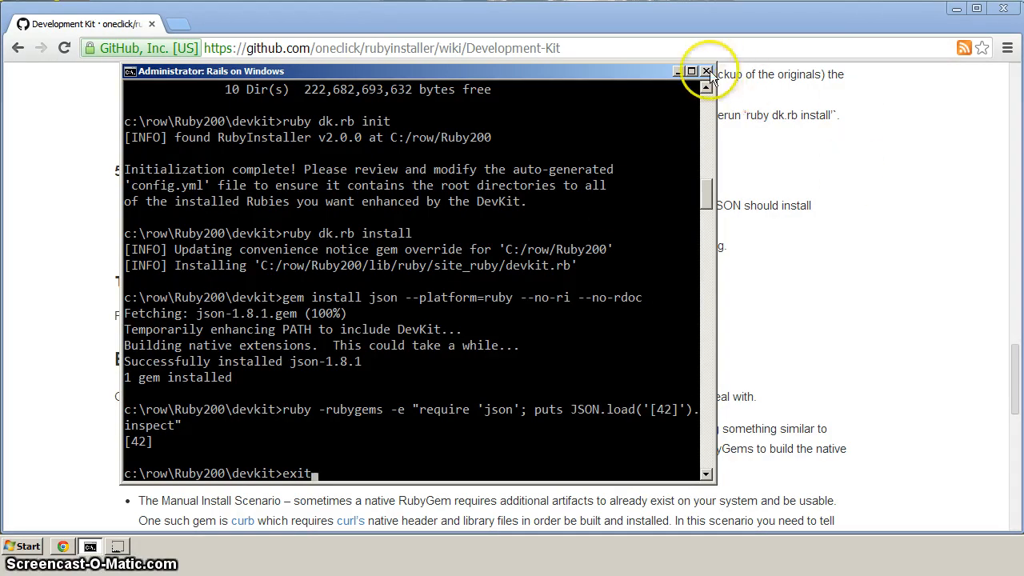
mouse_move(461, 316)
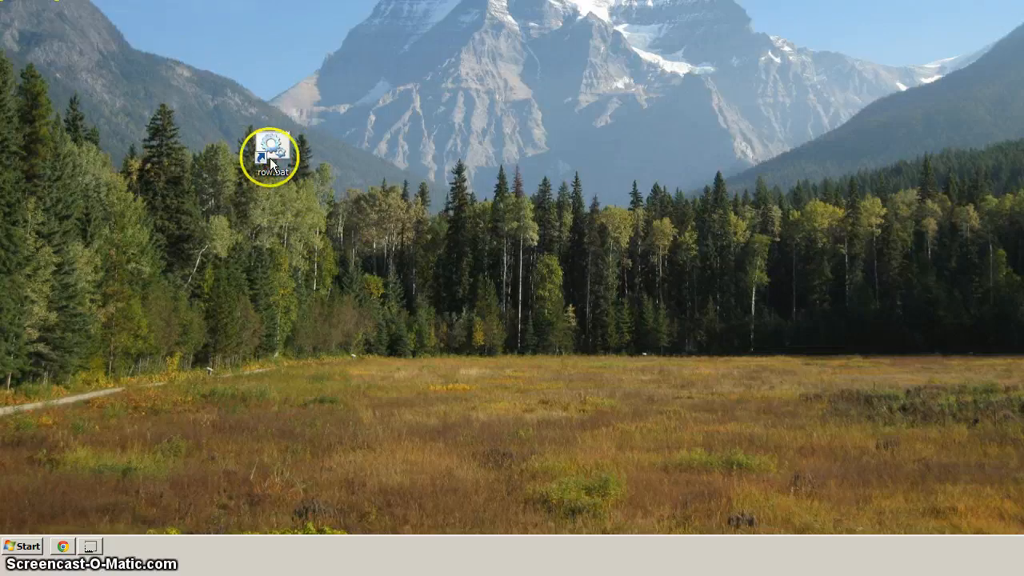
Step: Launch row.bat, list c:\row, and confirm ruby -v reports 2.0.0p353 (i386-mingw32)
double_click(268, 156)
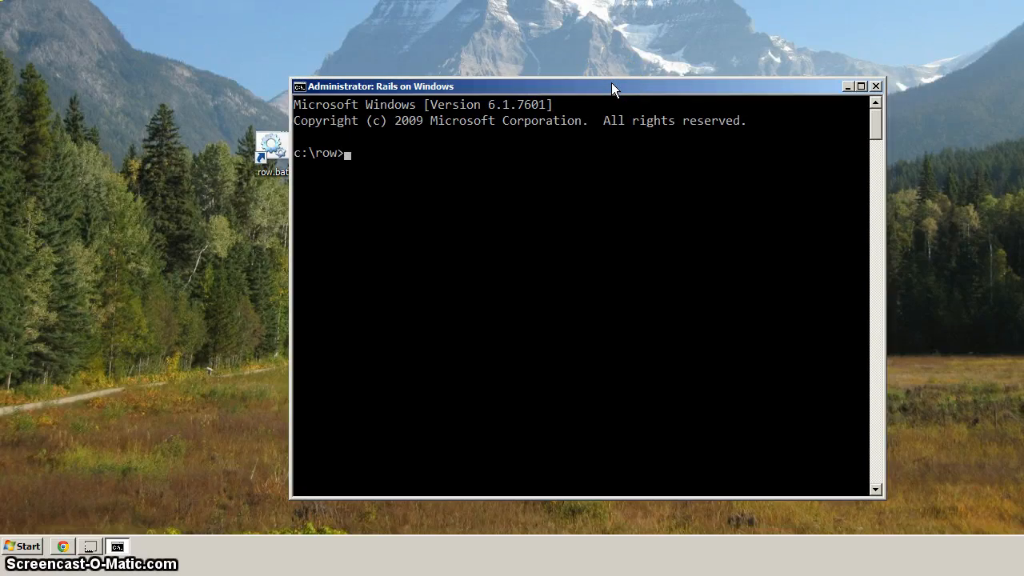
type("dir")
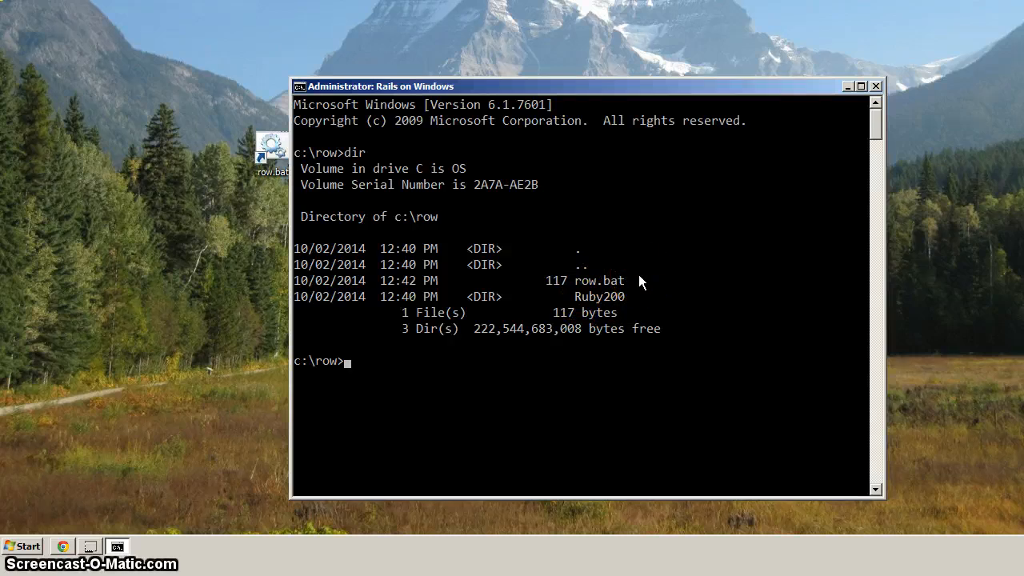
type("ruby -v")
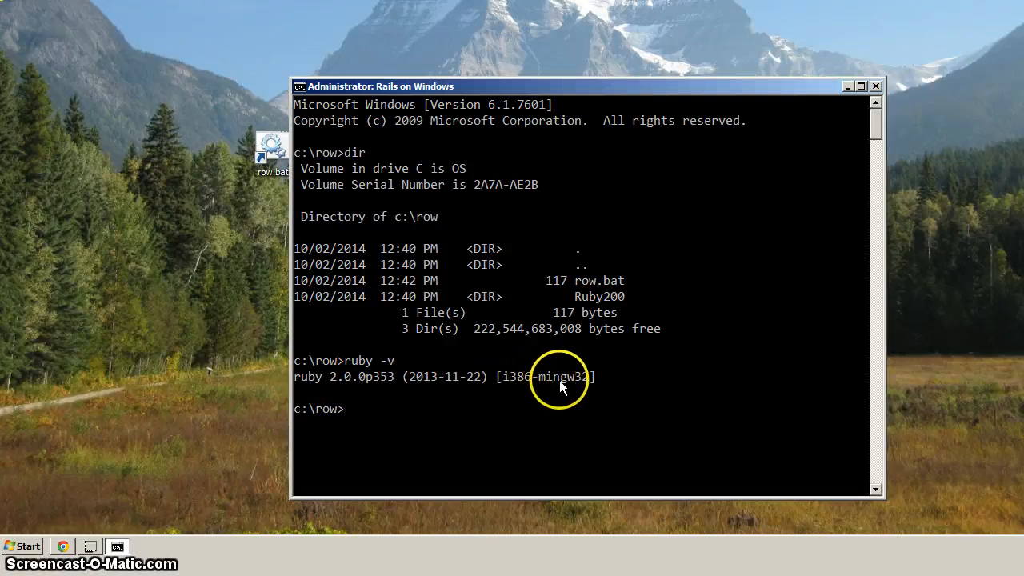
mouse_move(595, 371)
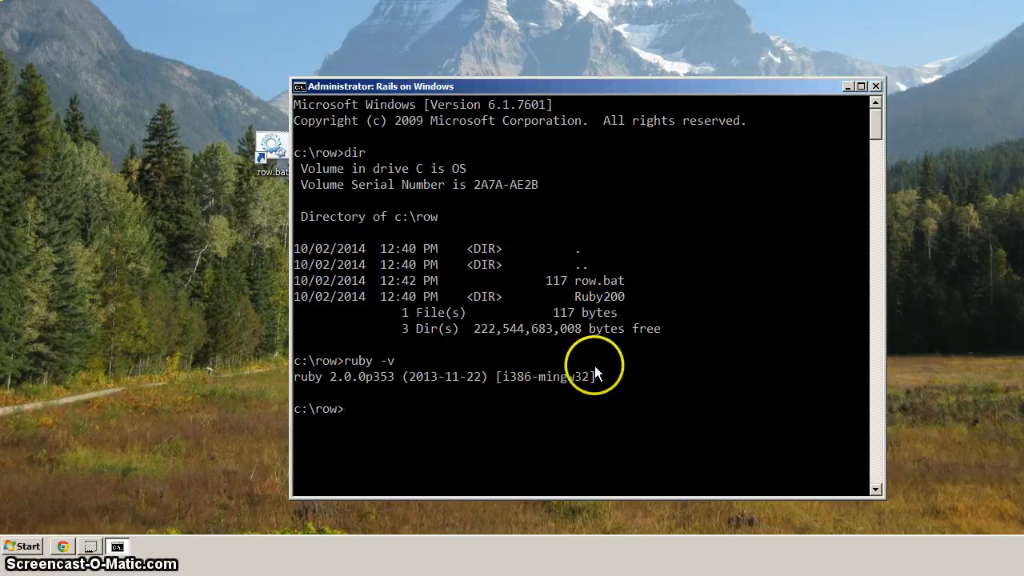